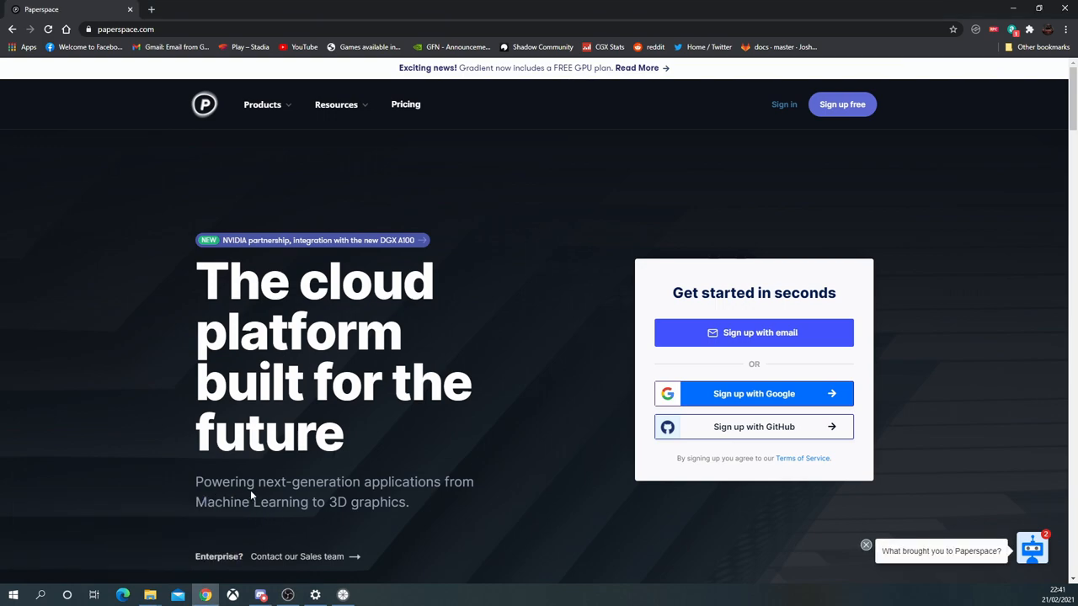
Go from Products to the CORE page and scroll through pricing, management, networking and integrations
left_click(263, 105)
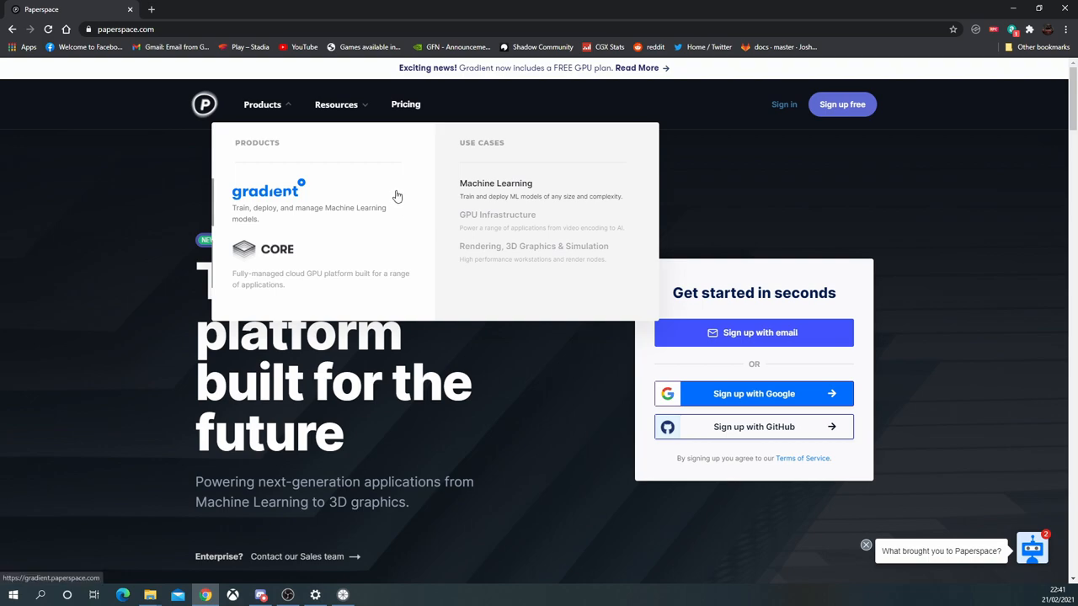
left_click(276, 249)
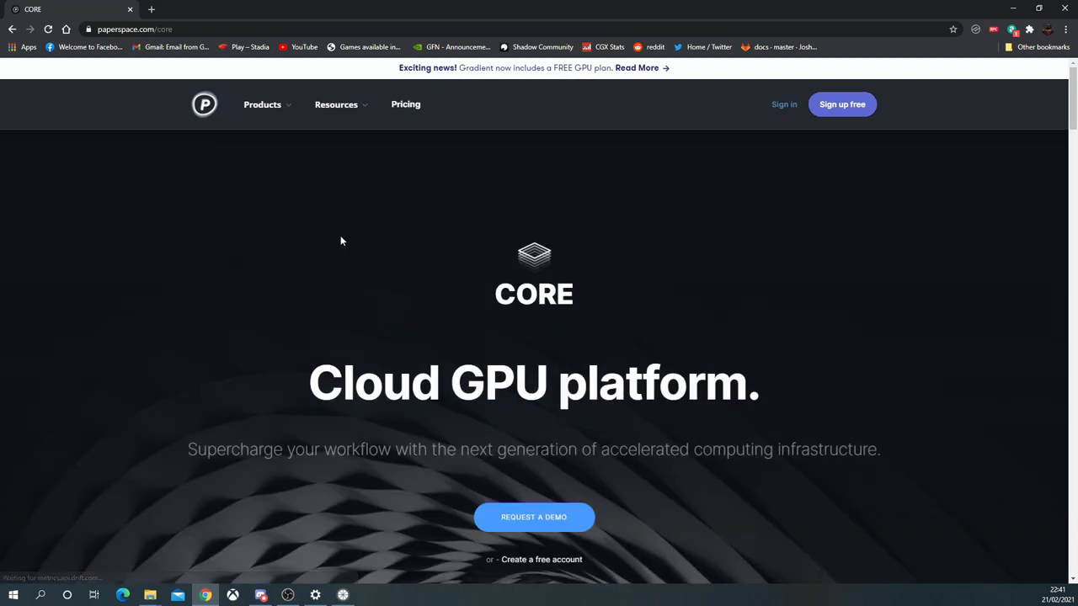
scroll("down", 3)
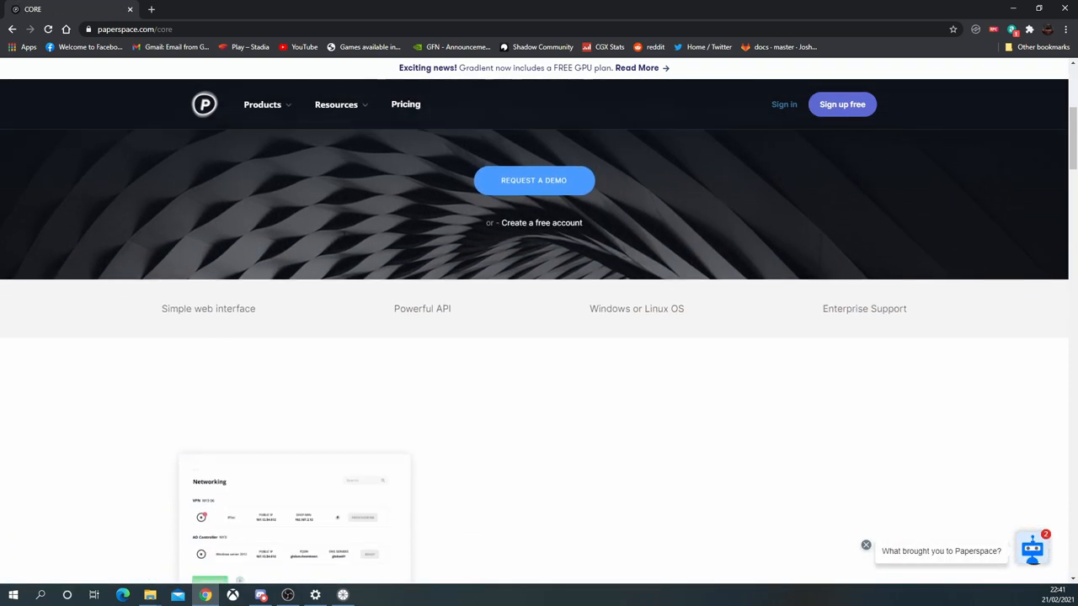
scroll("down", 3)
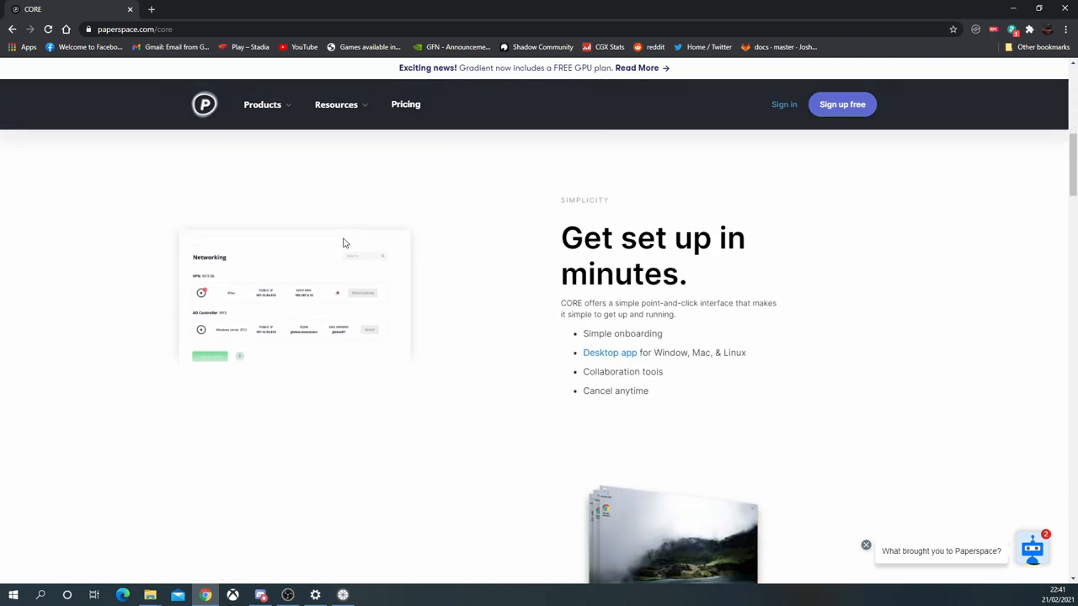
scroll("down", 3)
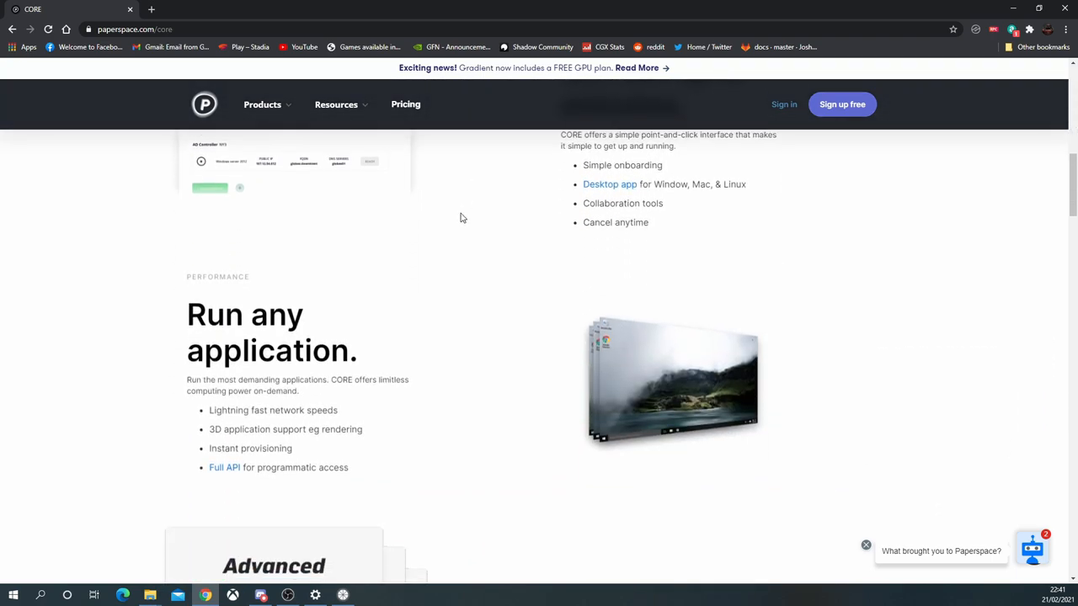
scroll("down", 3)
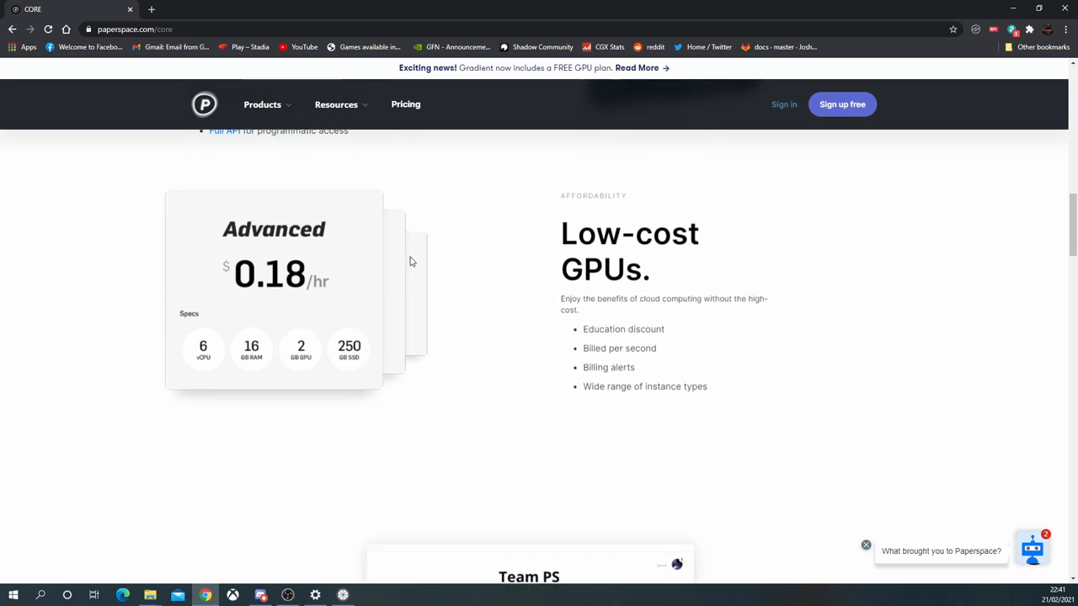
scroll("down", 3)
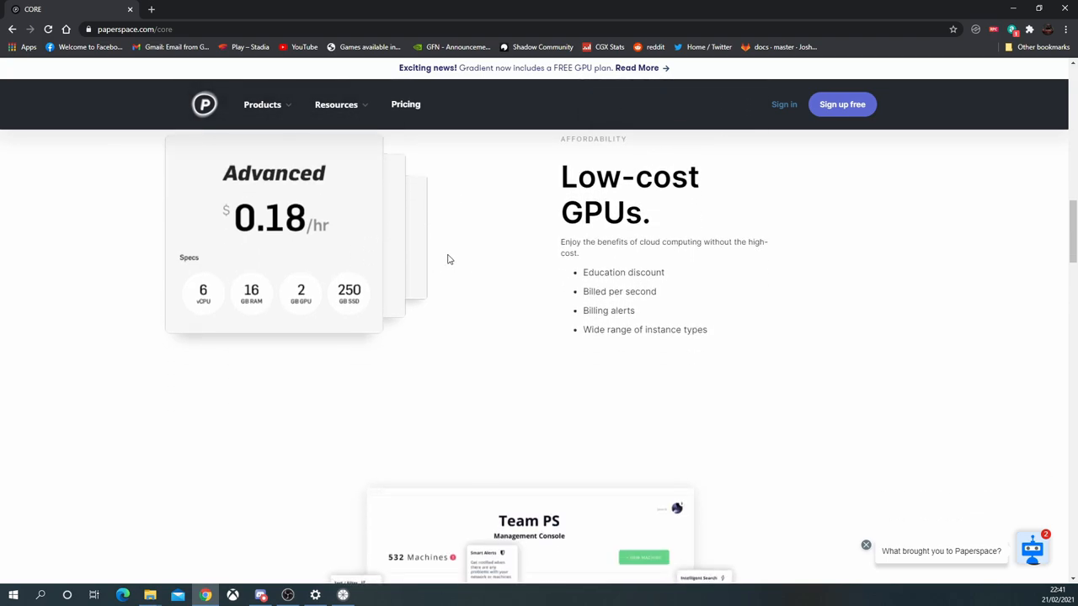
scroll("down", 3)
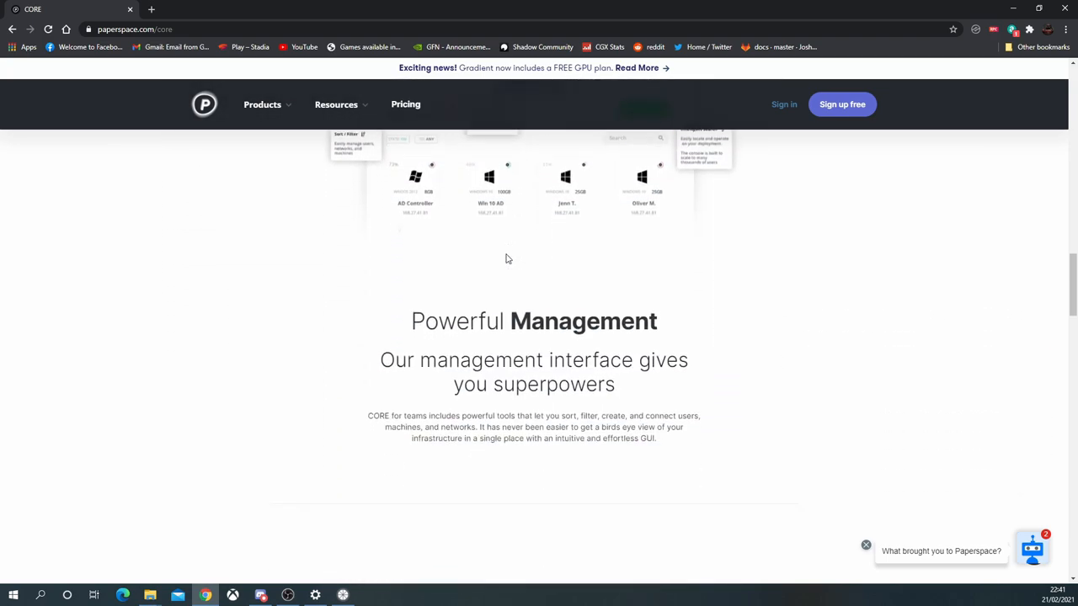
scroll("down", 3)
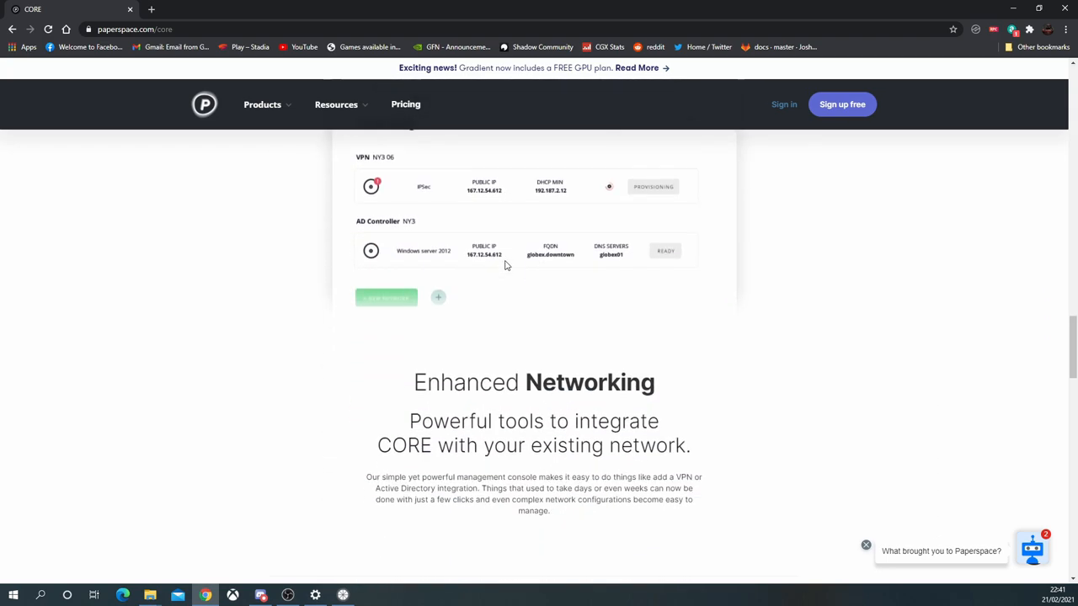
scroll("down", 3)
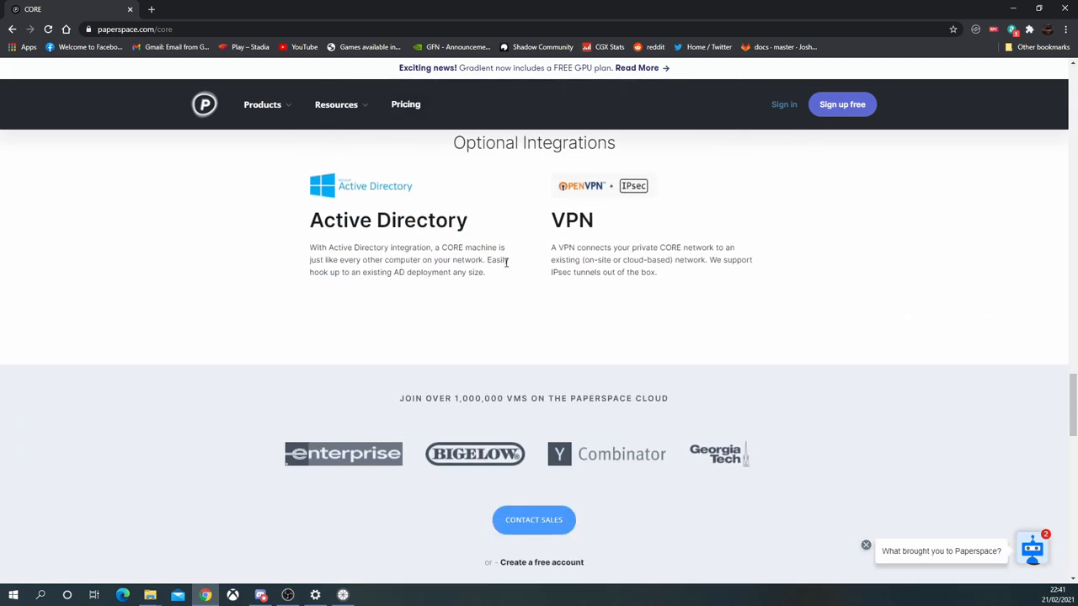
scroll("down", 3)
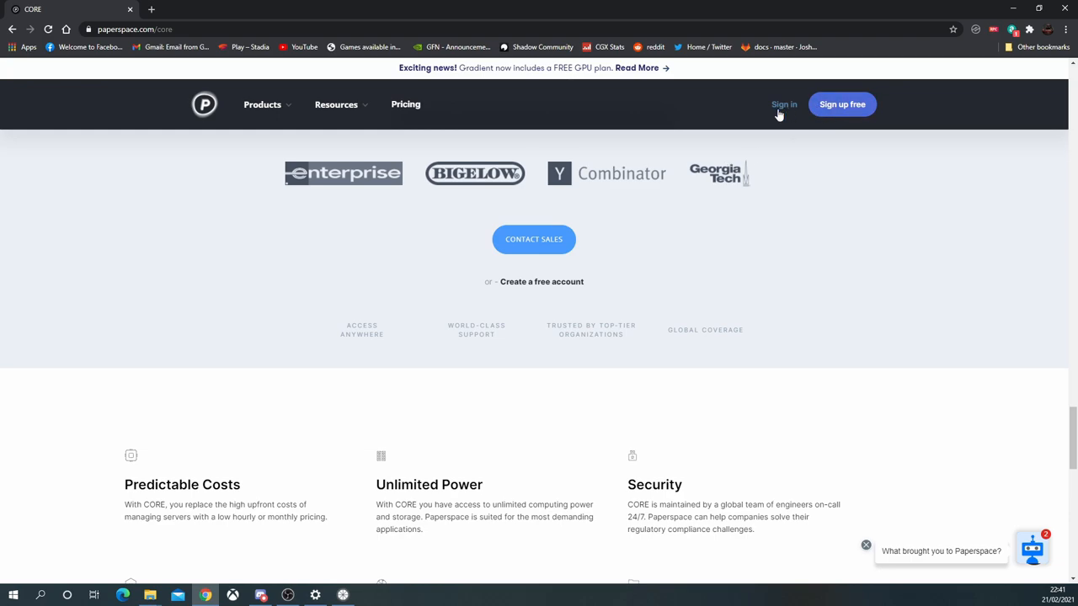
Show the Pricing page's dedicated GPU hourly rates, including the P5000
left_click(783, 104)
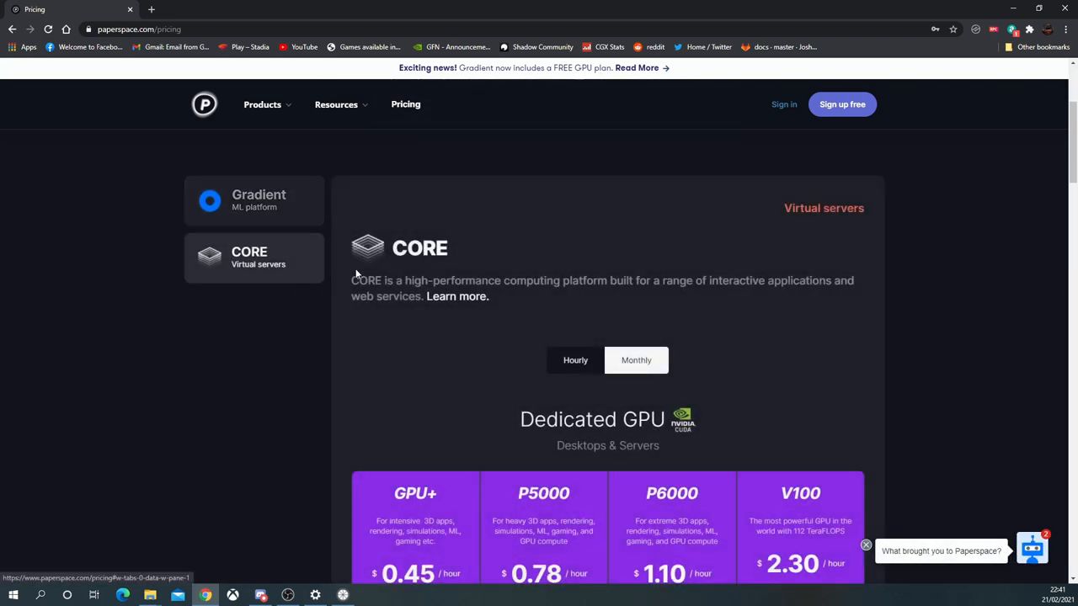
scroll("down", 3)
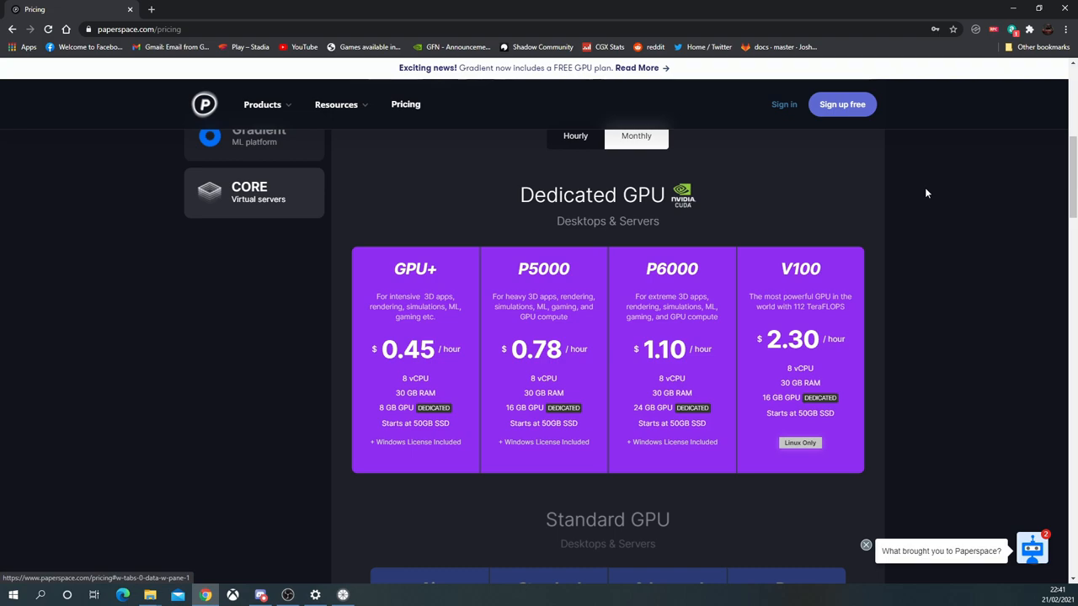
mouse_move(920, 186)
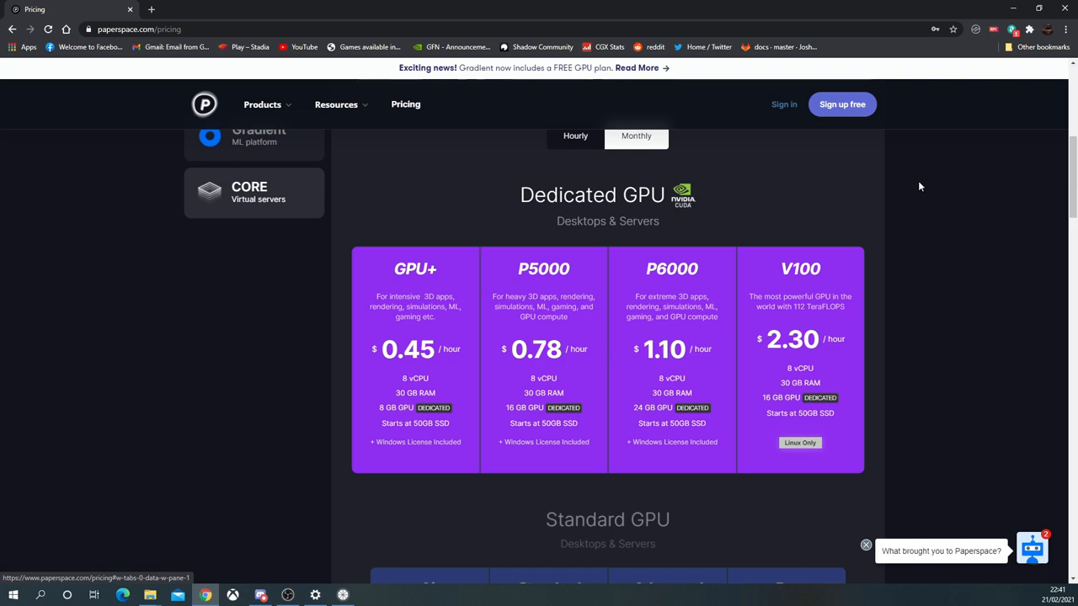
mouse_move(904, 196)
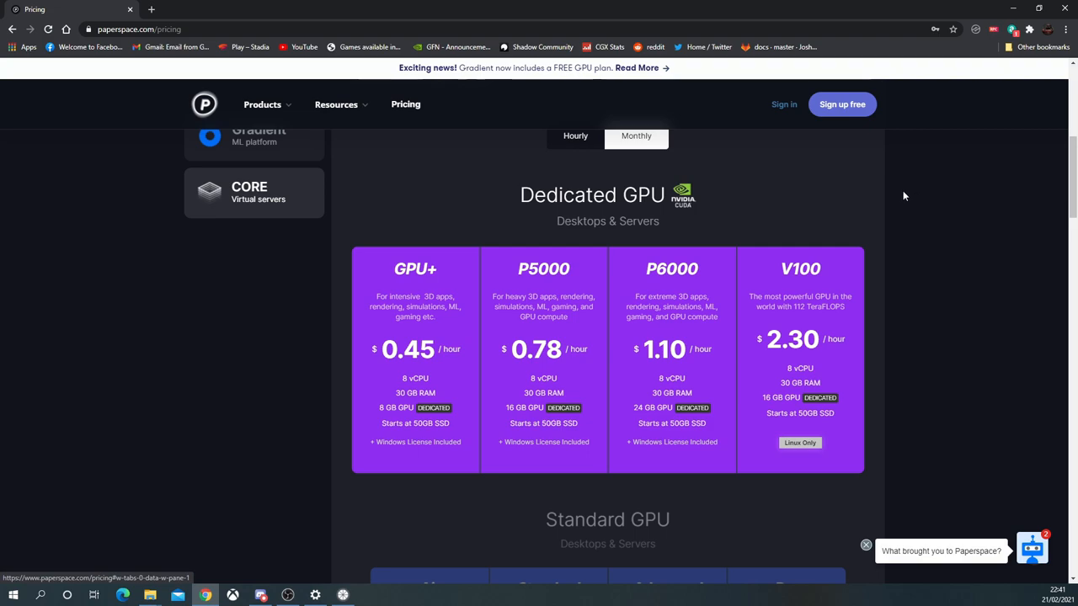
scroll("down", 3)
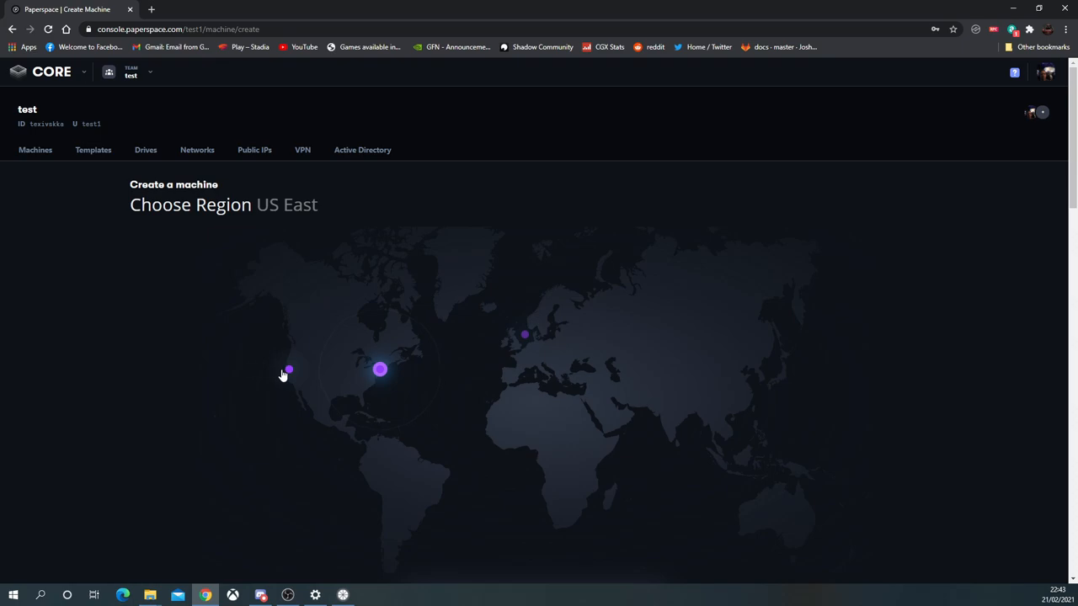
Try US West and US East, then settle on Europe (AMS1) with Windows 10 as the OS
left_click(293, 372)
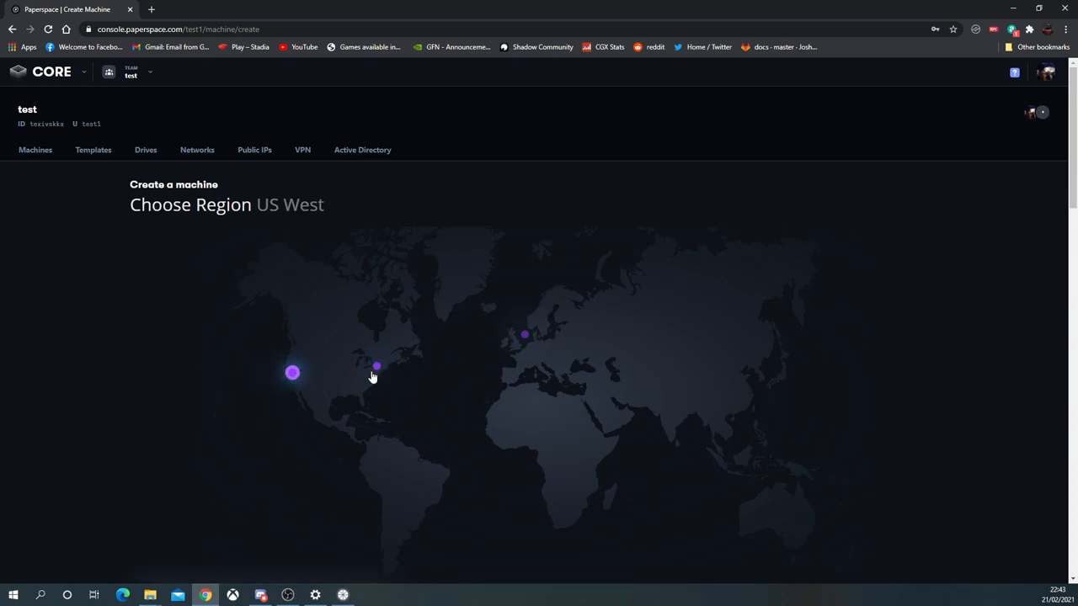
left_click(378, 371)
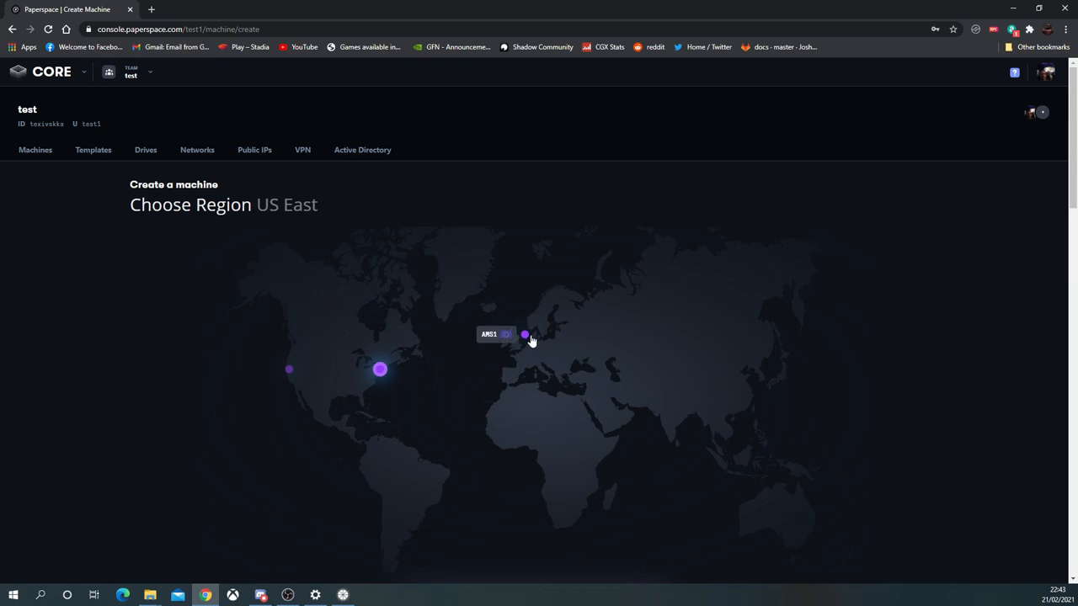
left_click(525, 333)
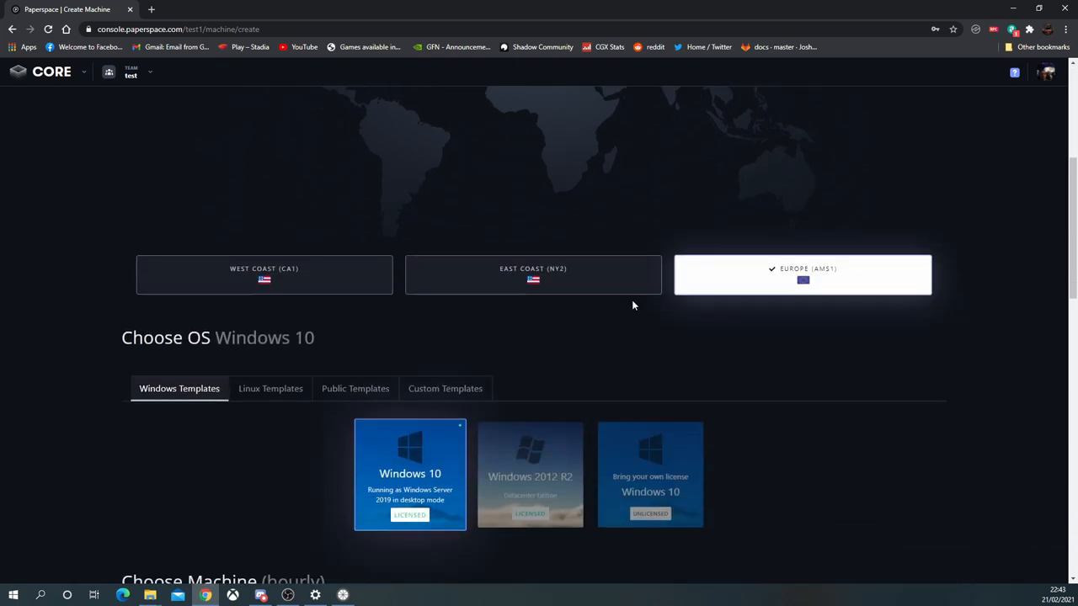
scroll("down", 3)
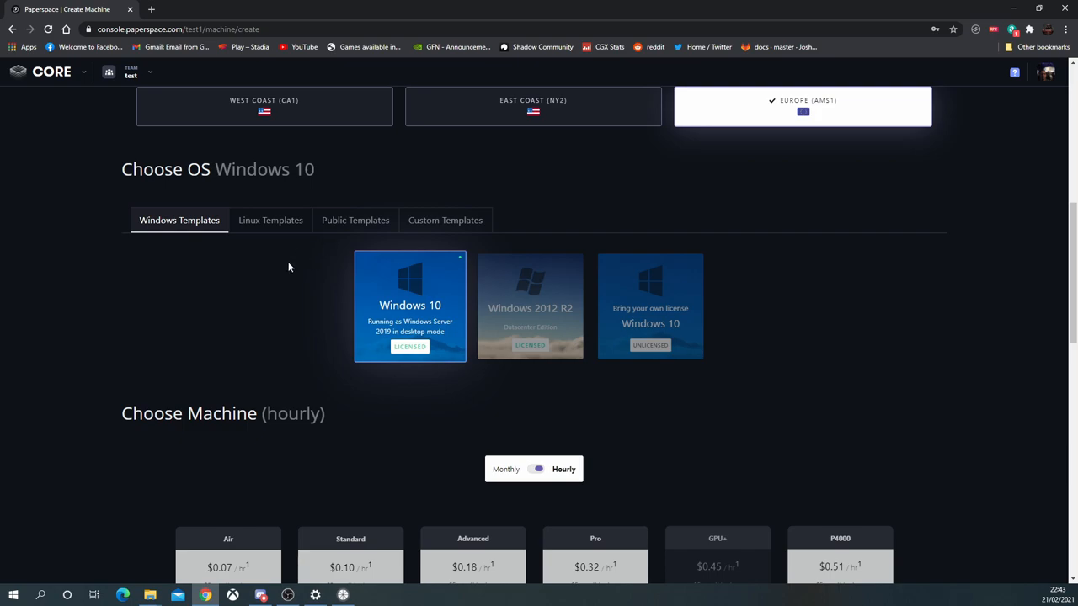
Select the P5000 machine type at $0.78 per hour from the hourly list
scroll("down", 3)
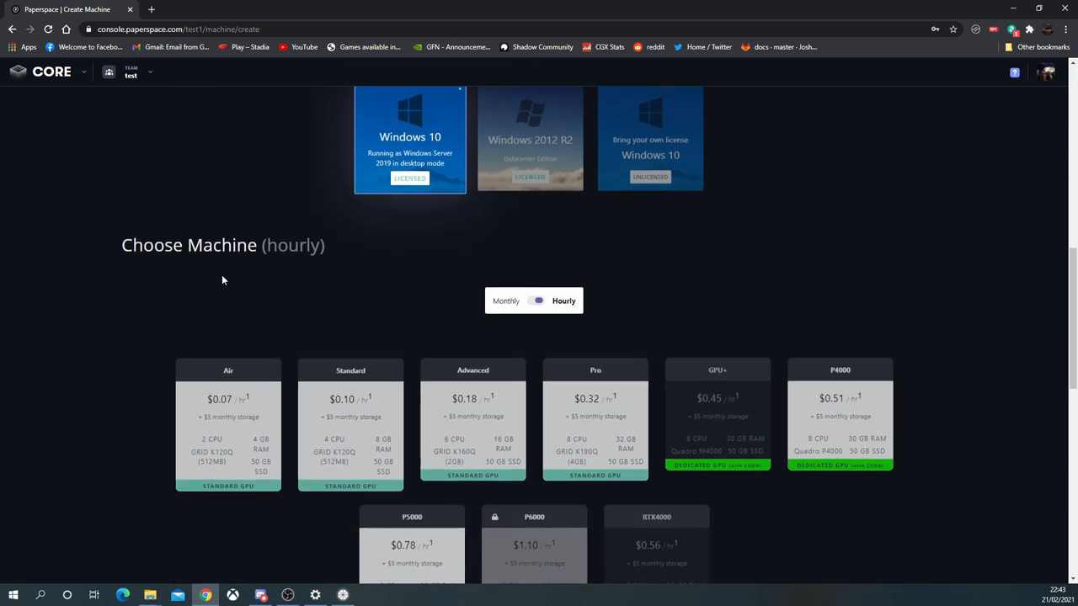
scroll("down", 3)
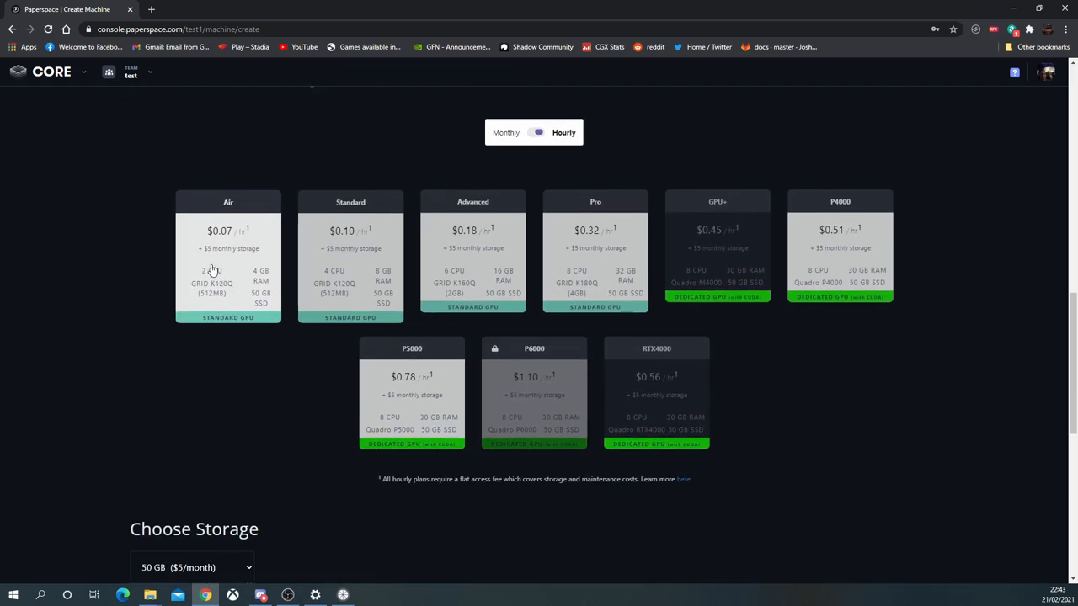
left_click(411, 395)
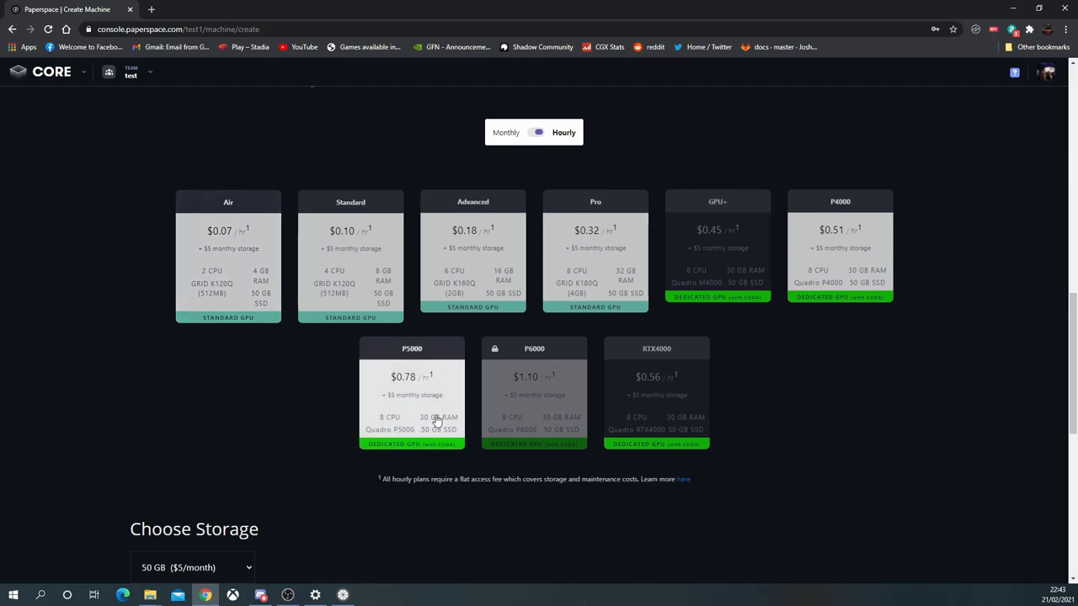
mouse_move(448, 441)
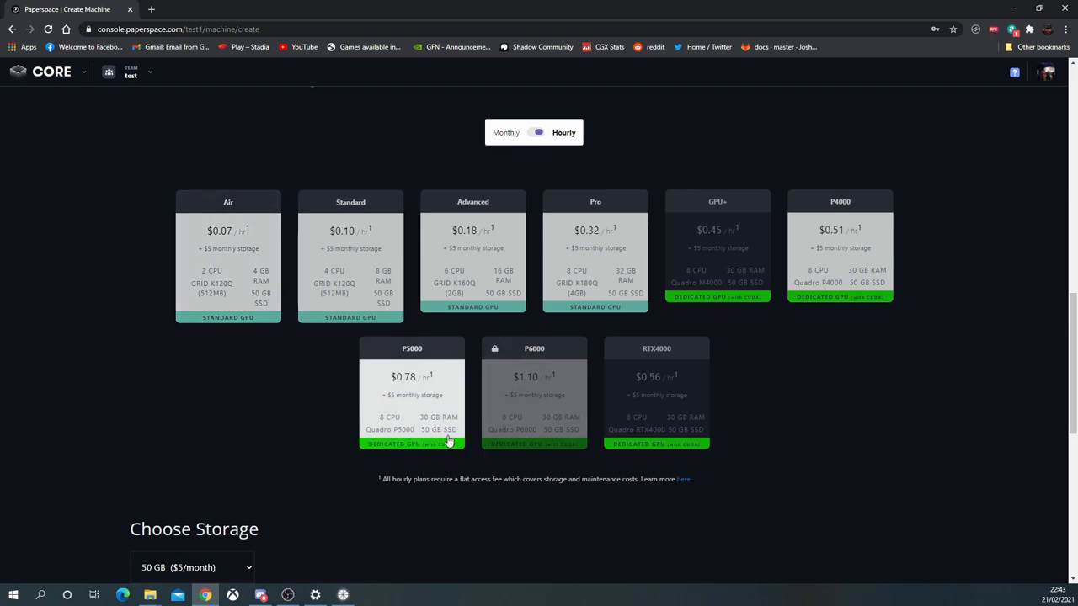
mouse_move(445, 436)
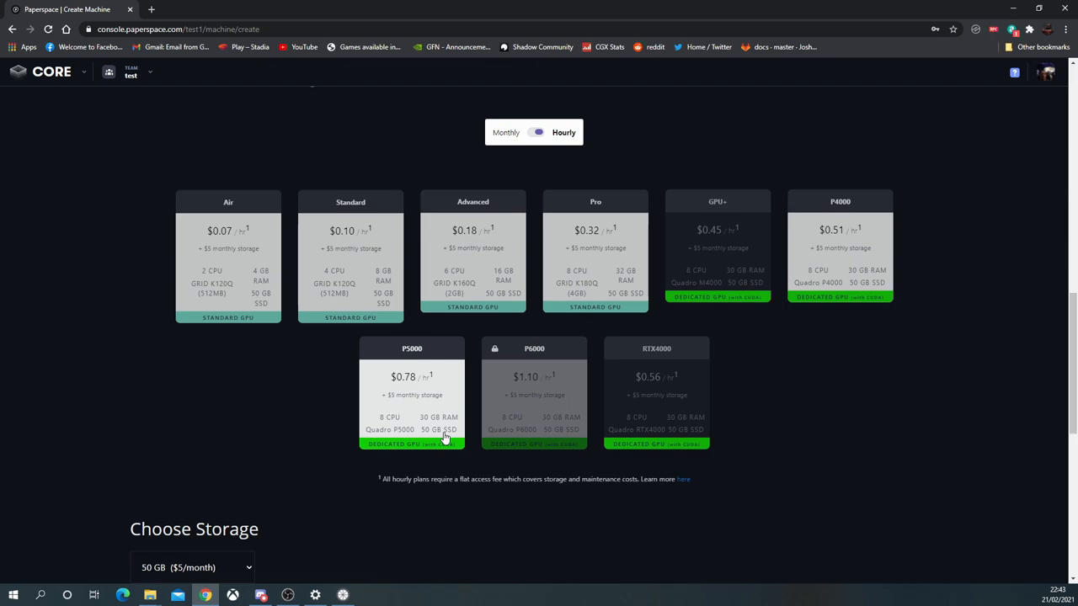
mouse_move(443, 431)
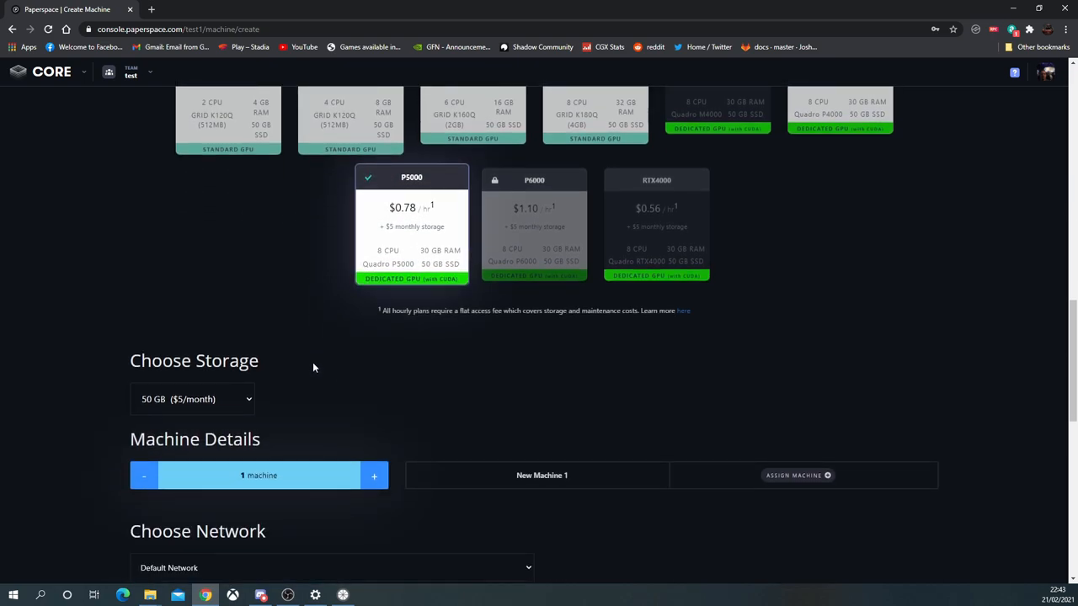
Set the machine's storage to 500 GB at $25/month
left_click(192, 398)
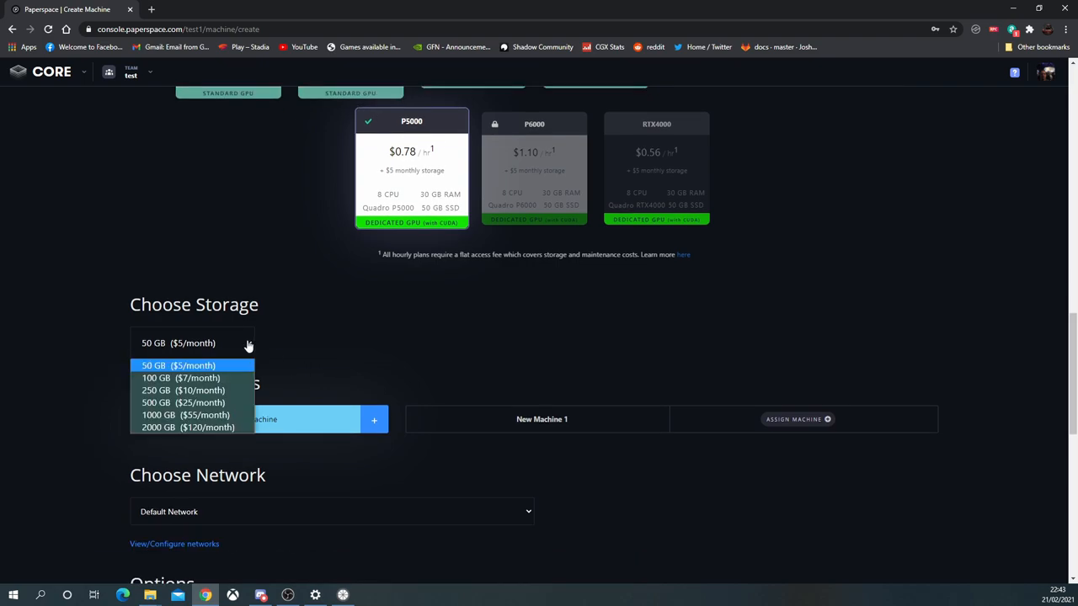
mouse_move(252, 354)
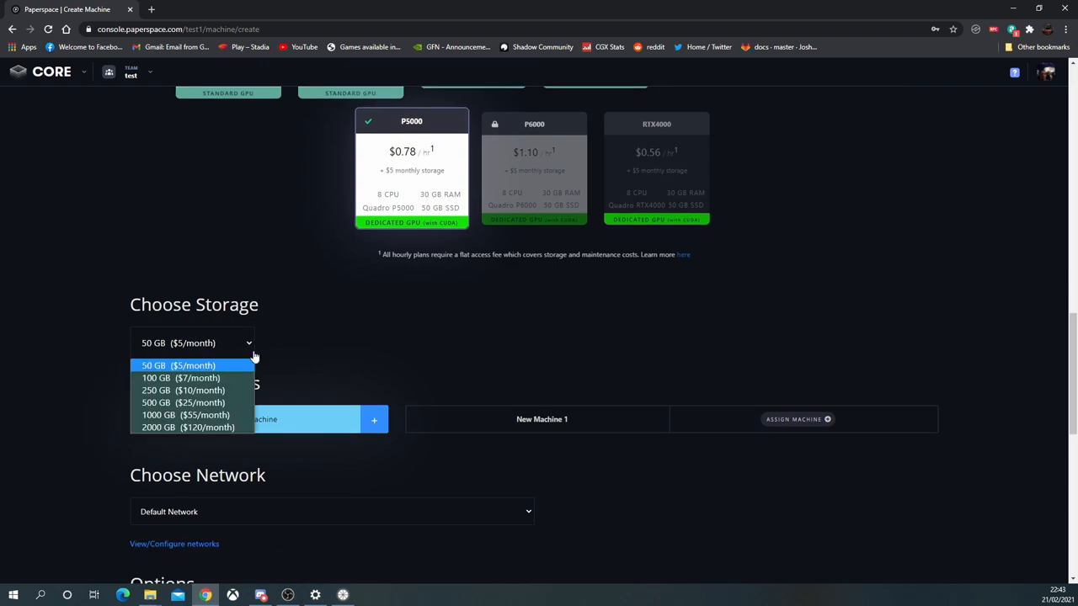
mouse_move(194, 391)
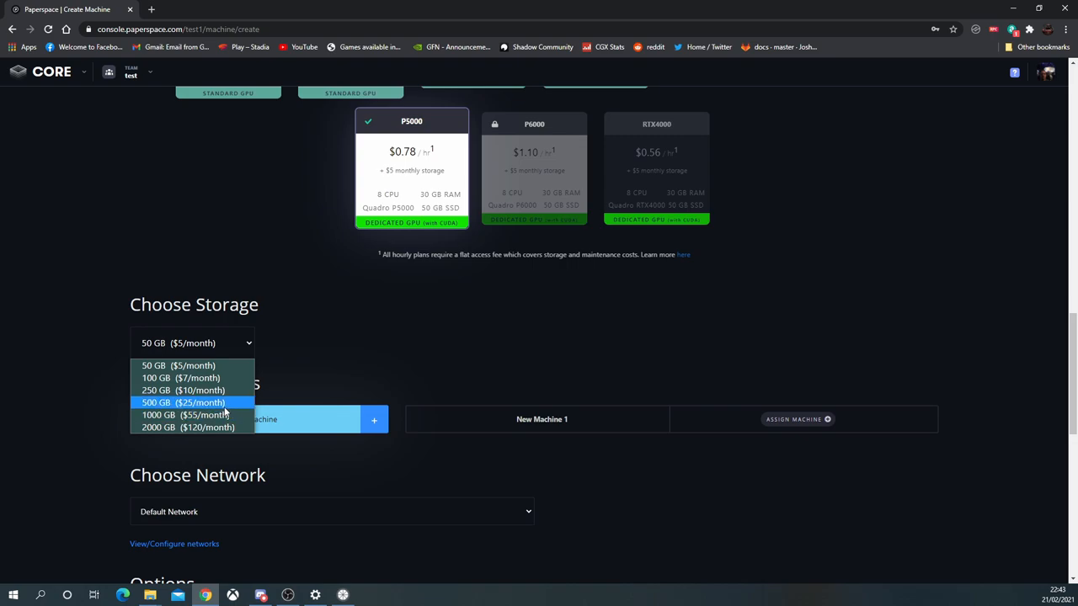
left_click(181, 402)
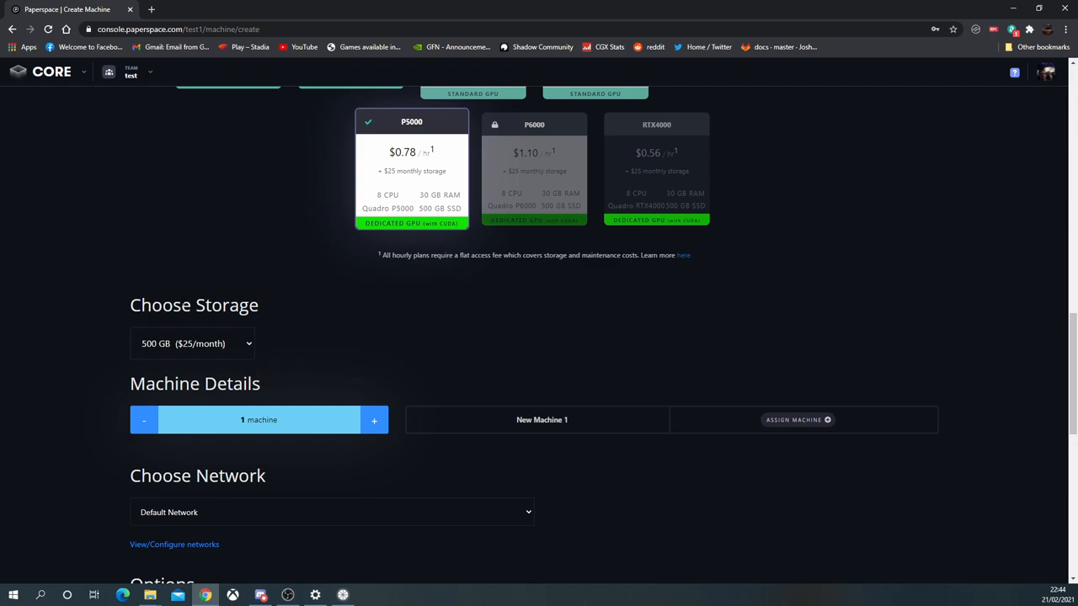
scroll("down", 3)
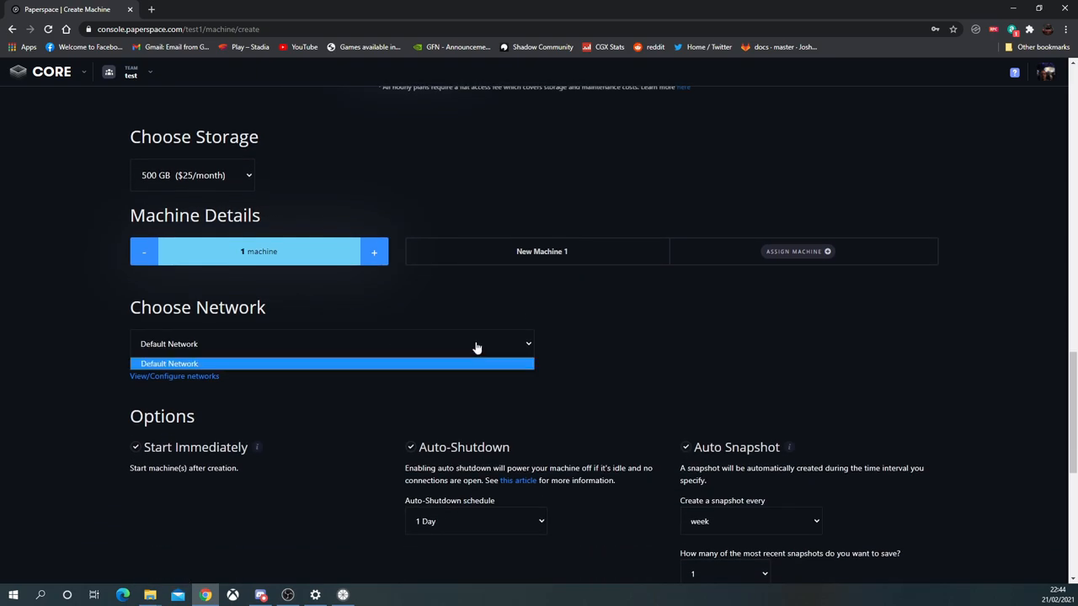
Set auto-shutdown to 1 hour and snapshot frequency to daily
scroll("down", 3)
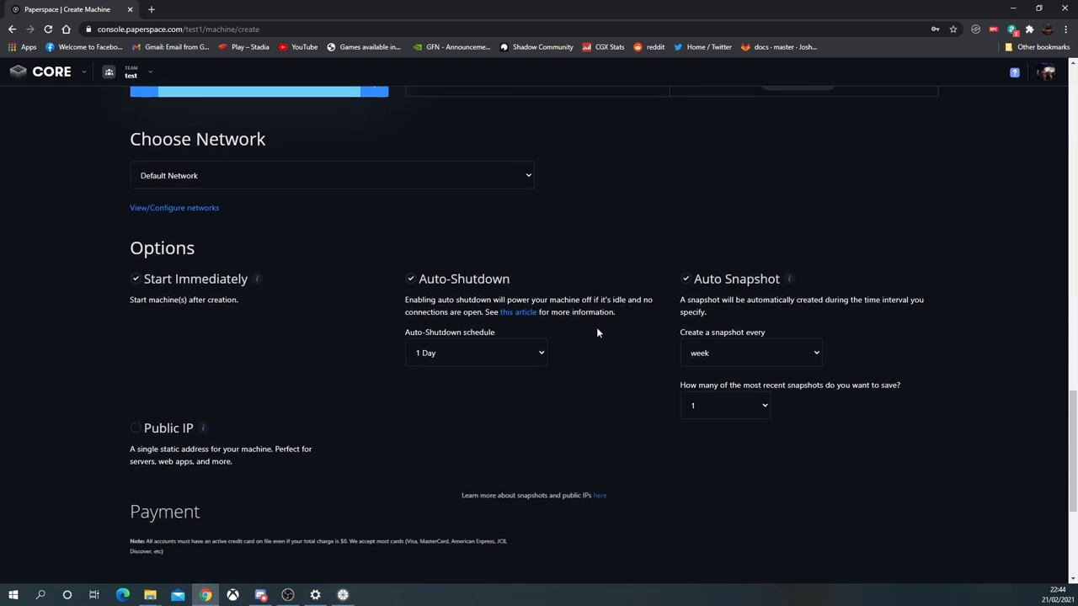
left_click(475, 354)
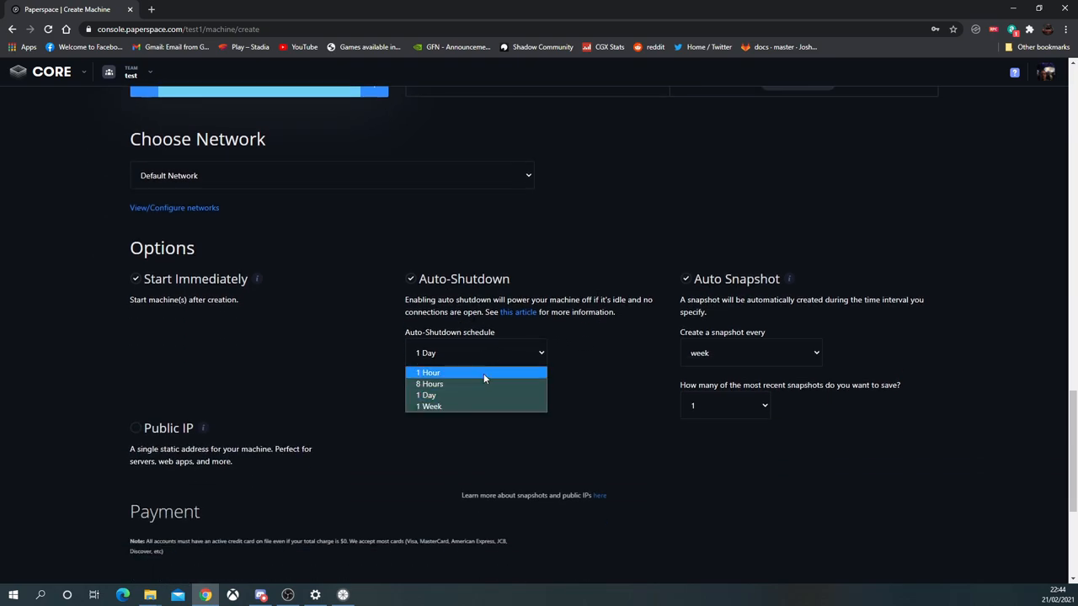
left_click(428, 372)
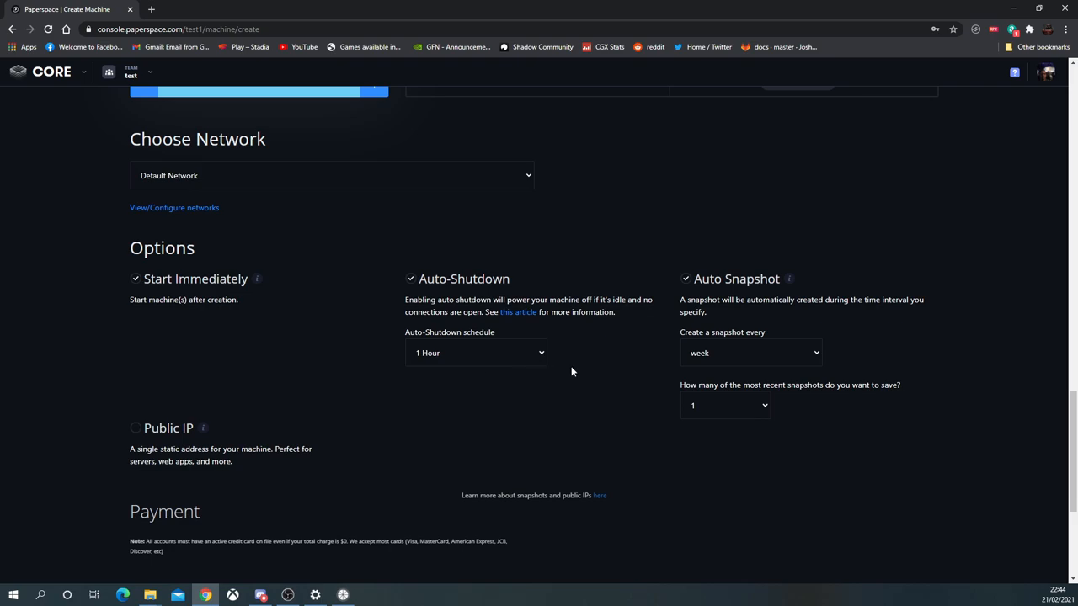
left_click(750, 352)
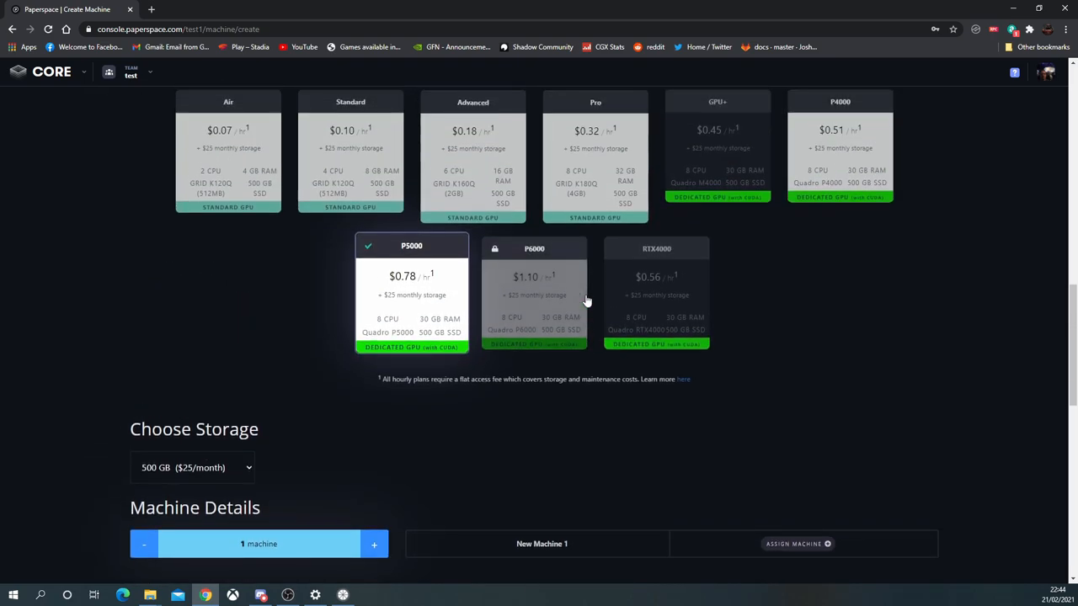
Review the Amsterdam region and Windows 10 choice and estimate the 56.2 monthly cost in Calculator
scroll("down", 3)
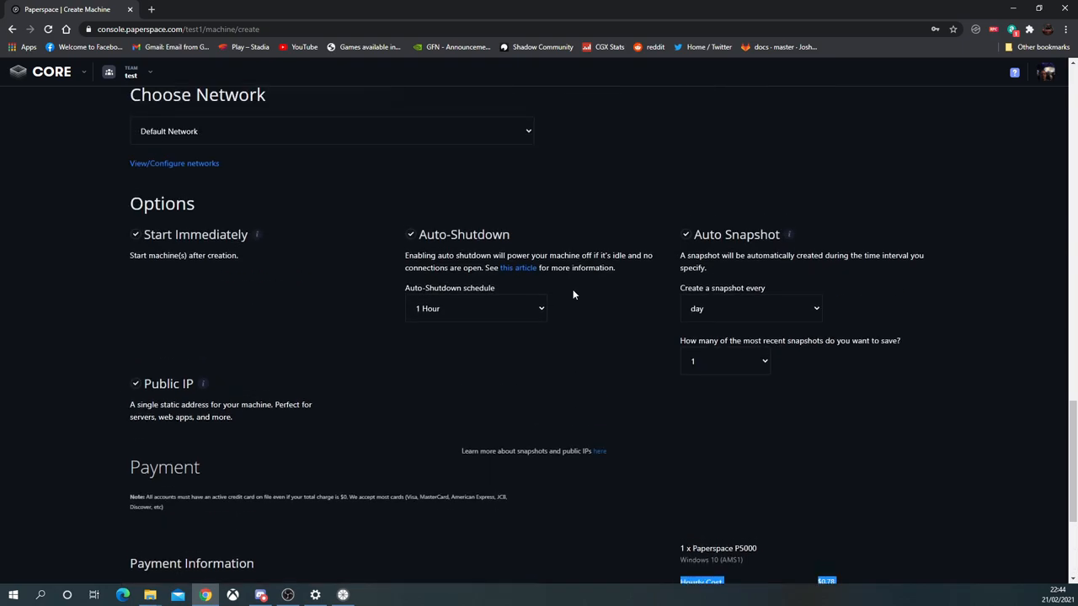
scroll("up", 3)
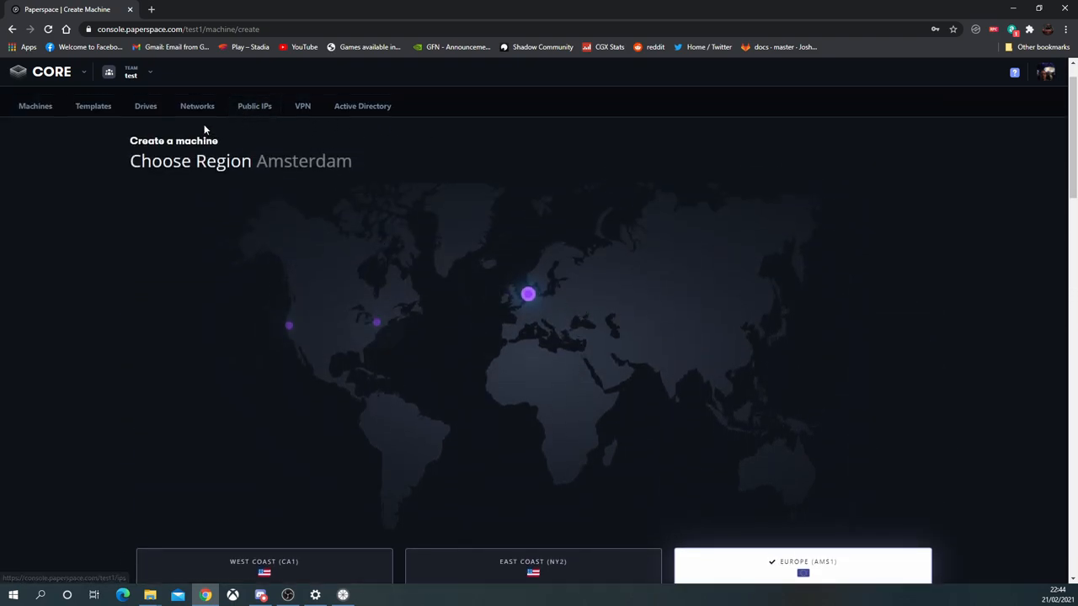
mouse_move(623, 352)
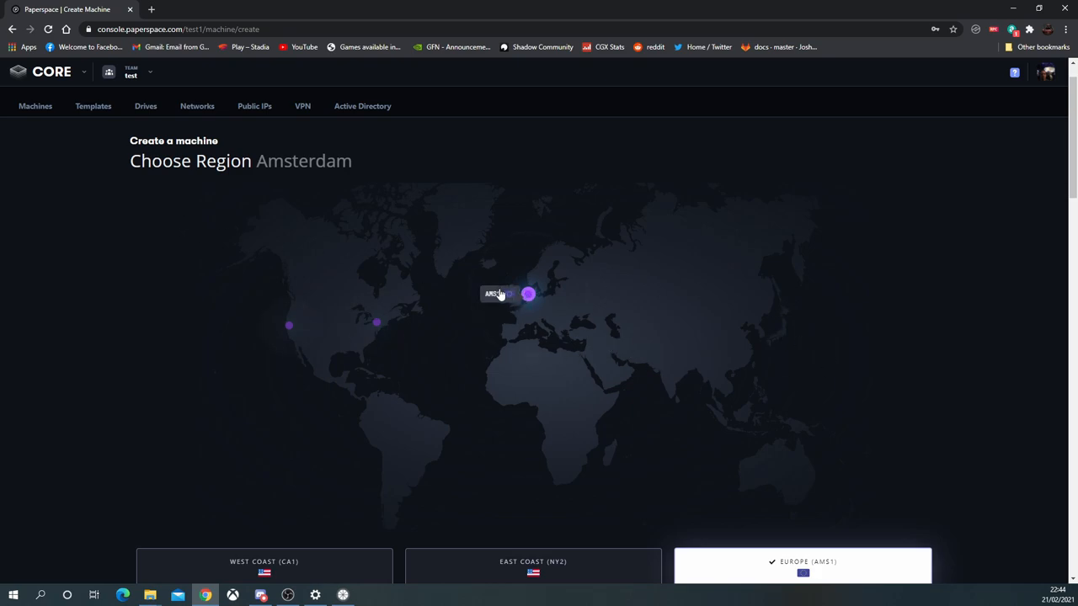
scroll("down", 3)
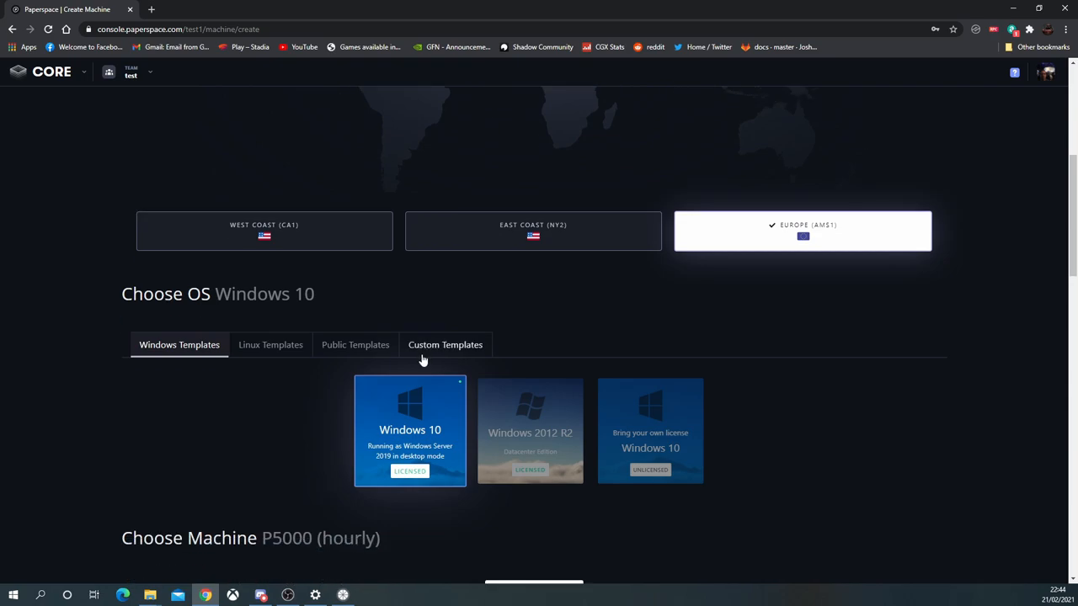
left_click(371, 596)
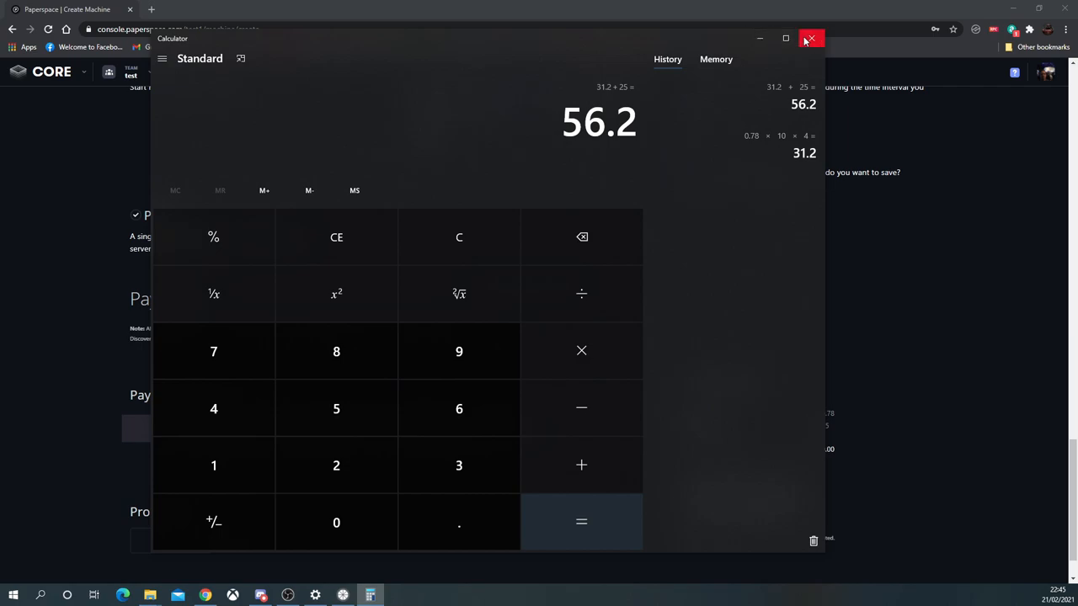
Close Calculator and return to the machine setup page
left_click(809, 38)
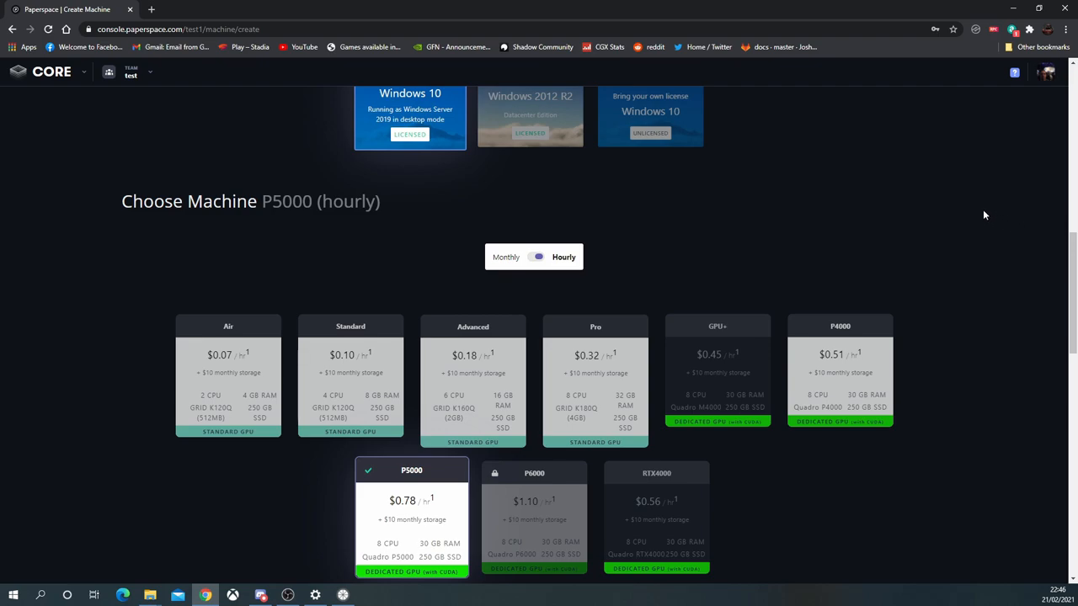
scroll("down", 3)
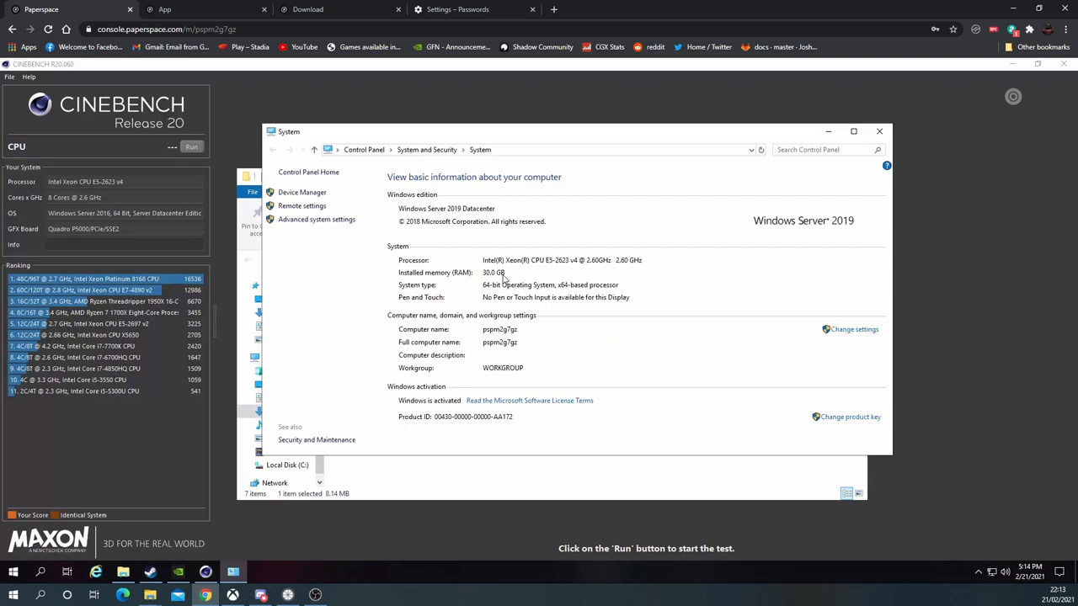
Launch Task Manager from the taskbar and show per-logical-processor CPU graphs
right_click(412, 581)
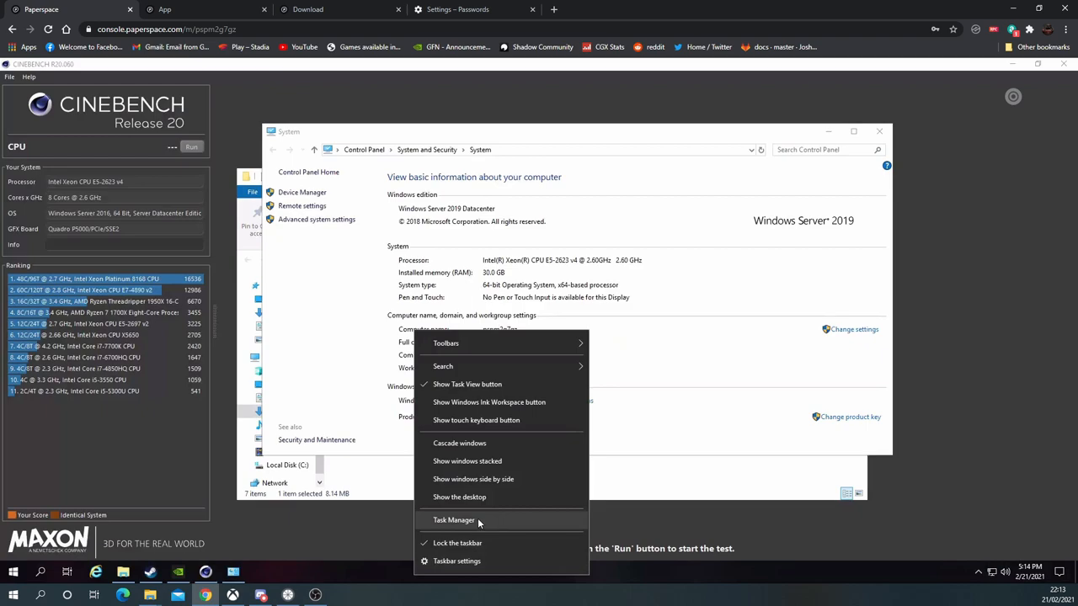
left_click(454, 518)
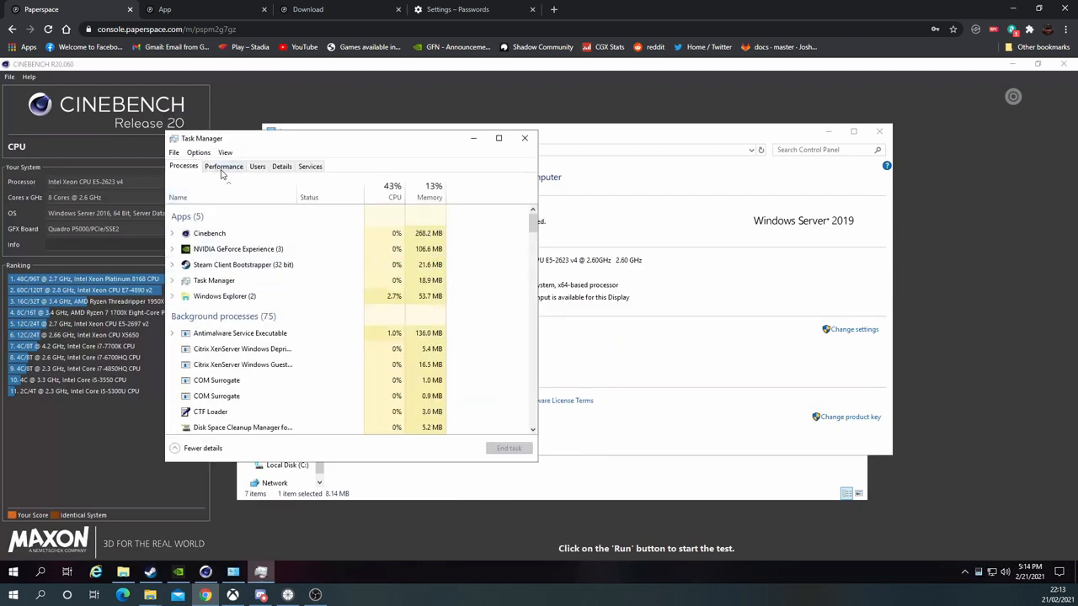
left_click(224, 167)
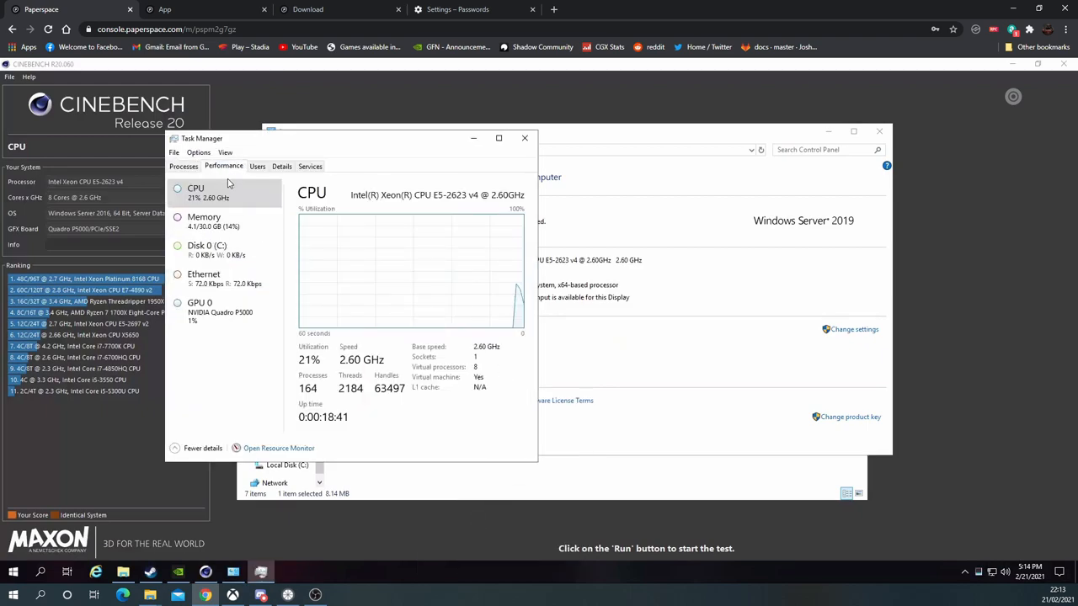
right_click(421, 269)
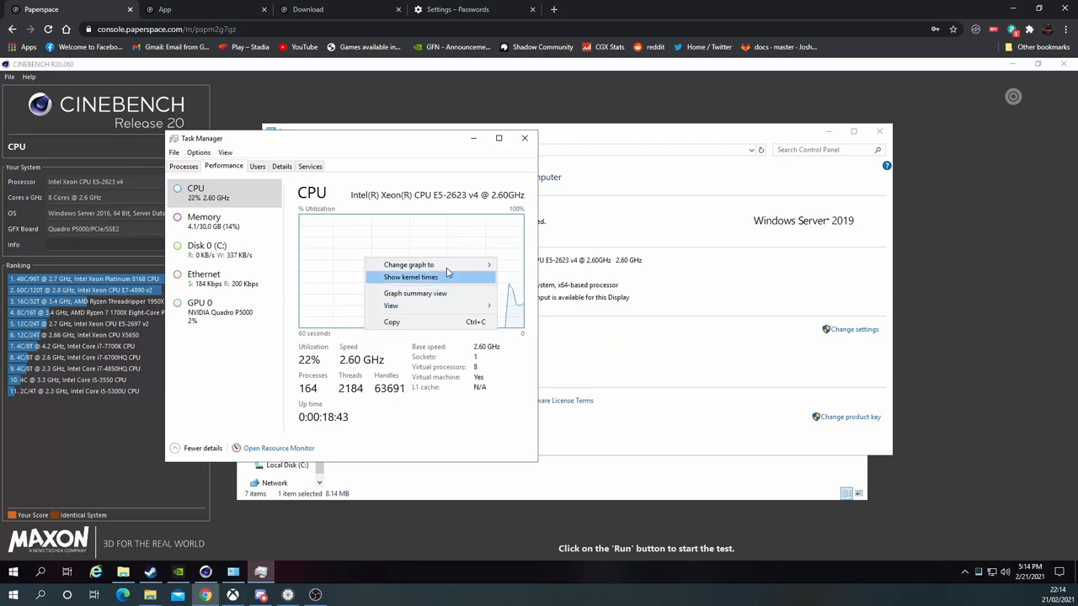
left_click(407, 264)
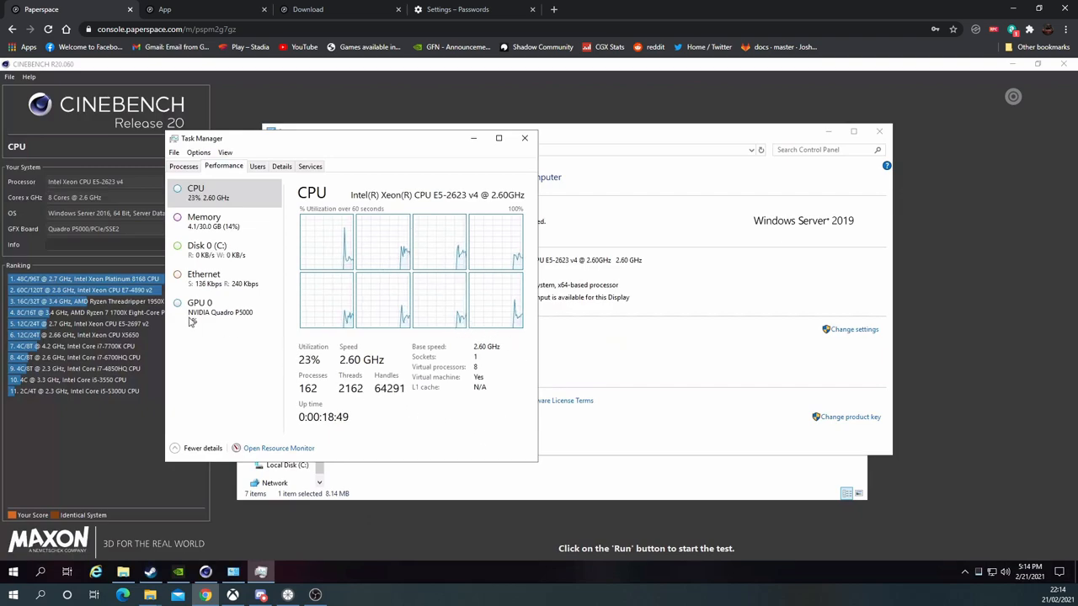
Check the Quadro P5000 GPU activity, close Task Manager and return to Cinebench
left_click(198, 306)
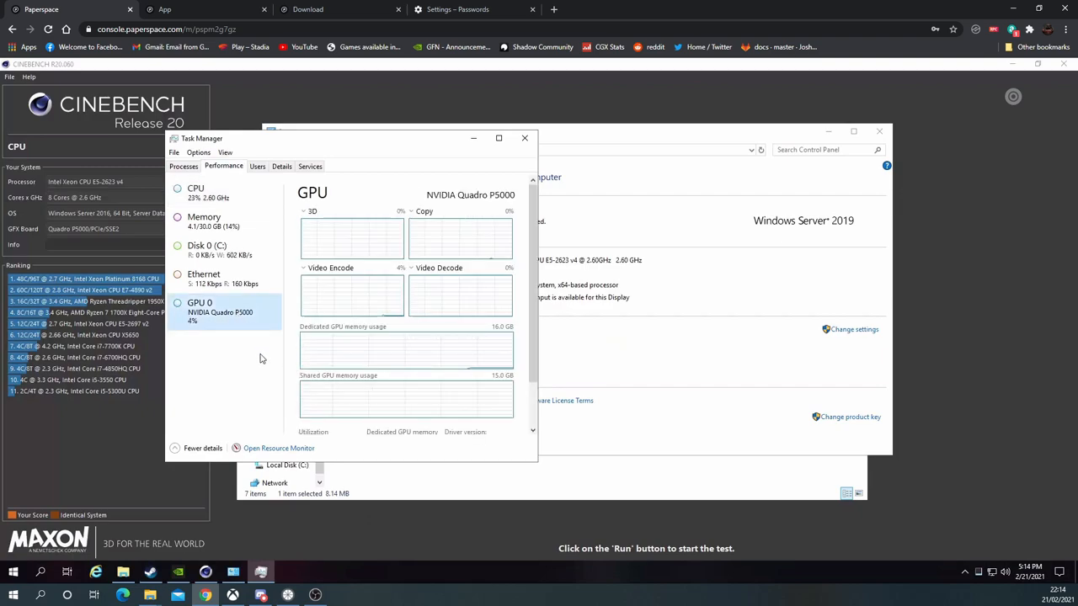
left_click(526, 138)
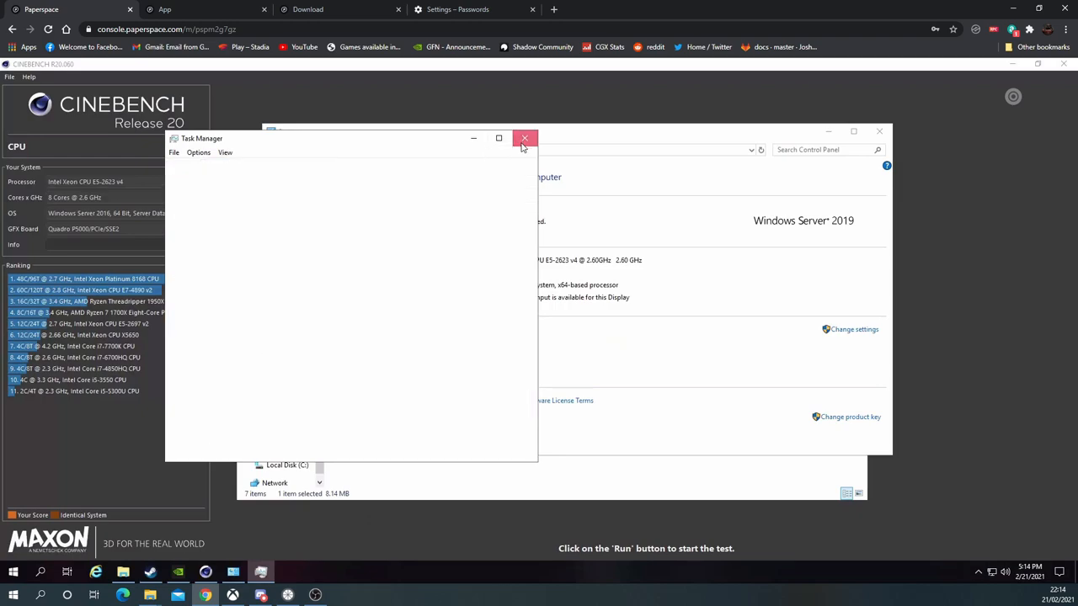
left_click(525, 138)
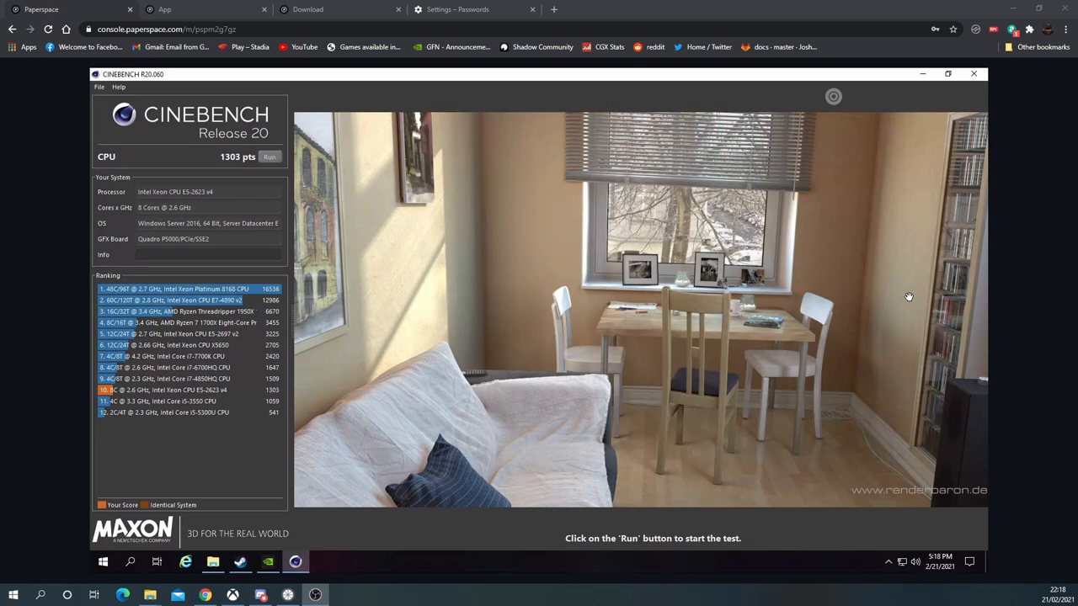
mouse_move(328, 413)
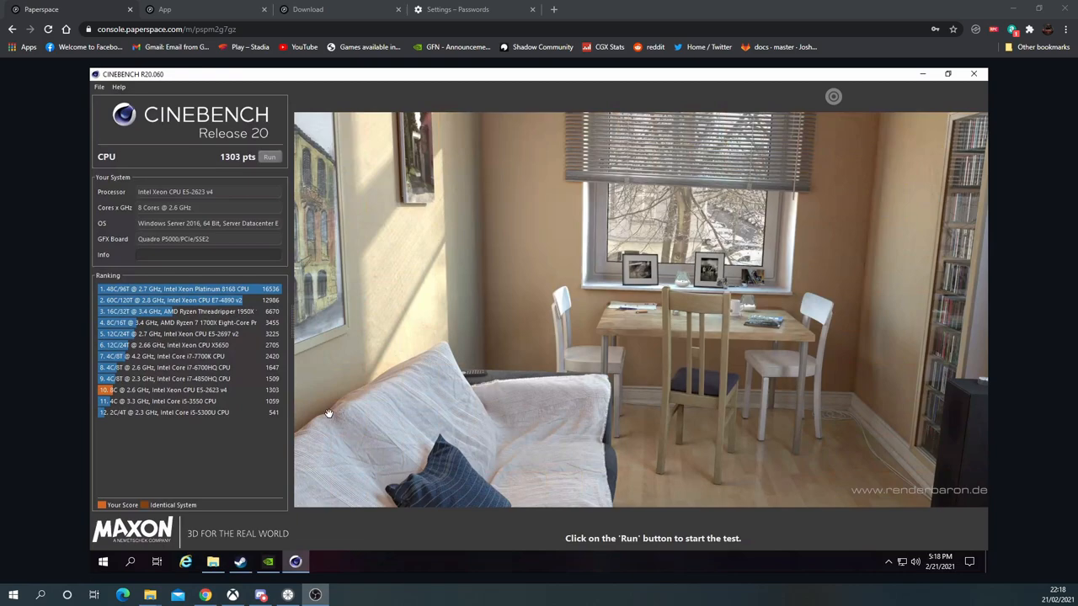
mouse_move(242, 172)
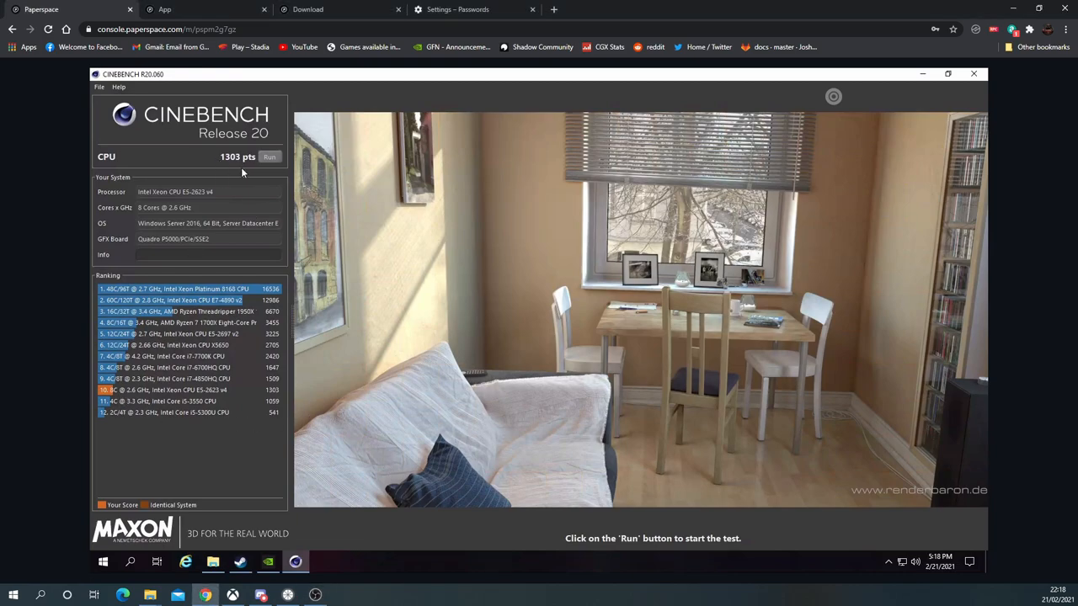
mouse_move(198, 171)
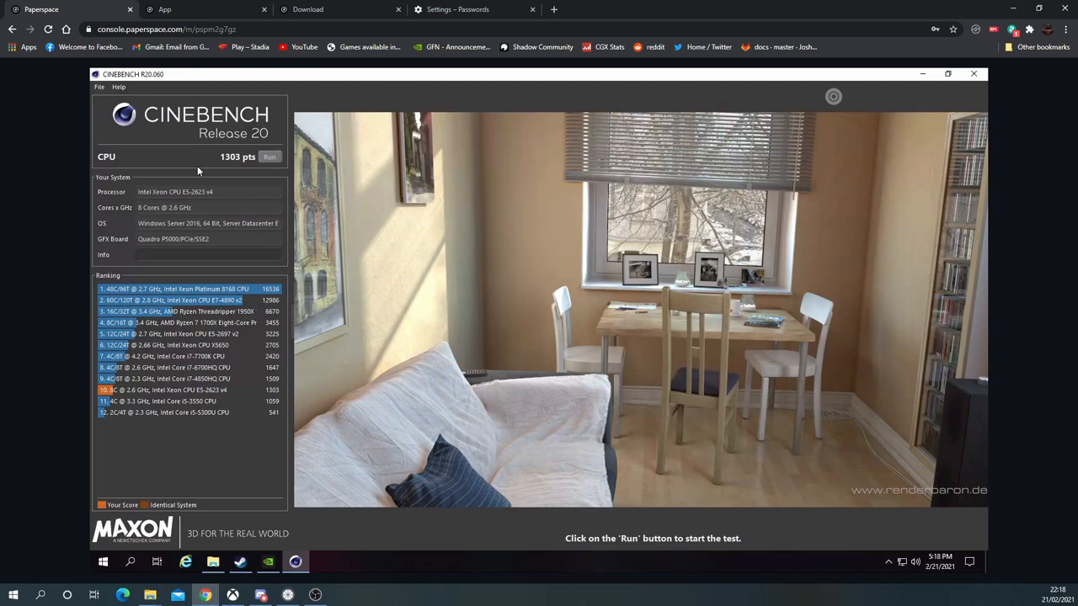
mouse_move(202, 219)
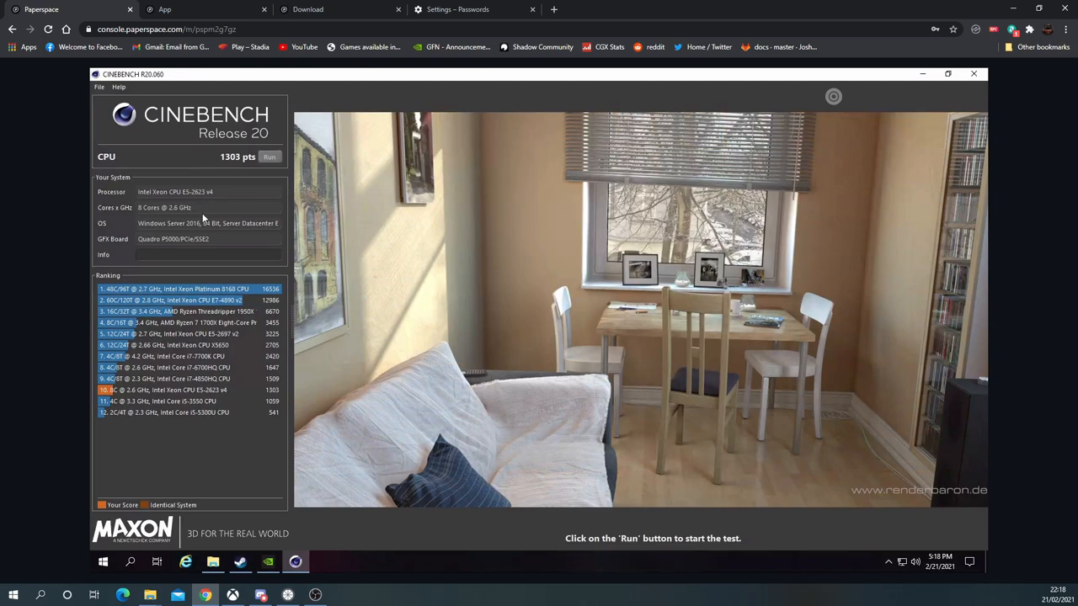
mouse_move(917, 98)
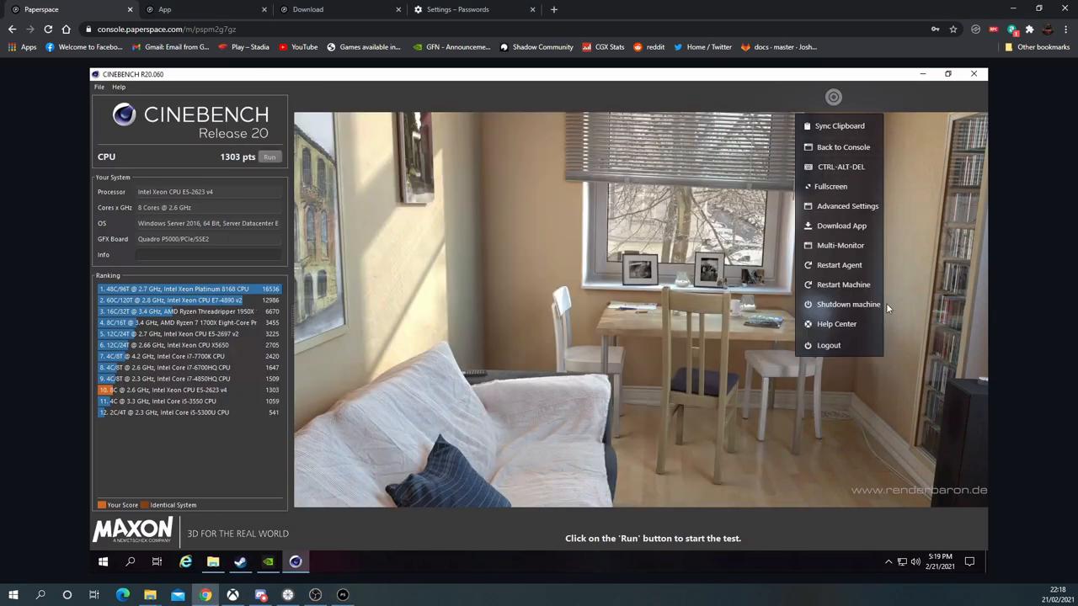
mouse_move(1037, 189)
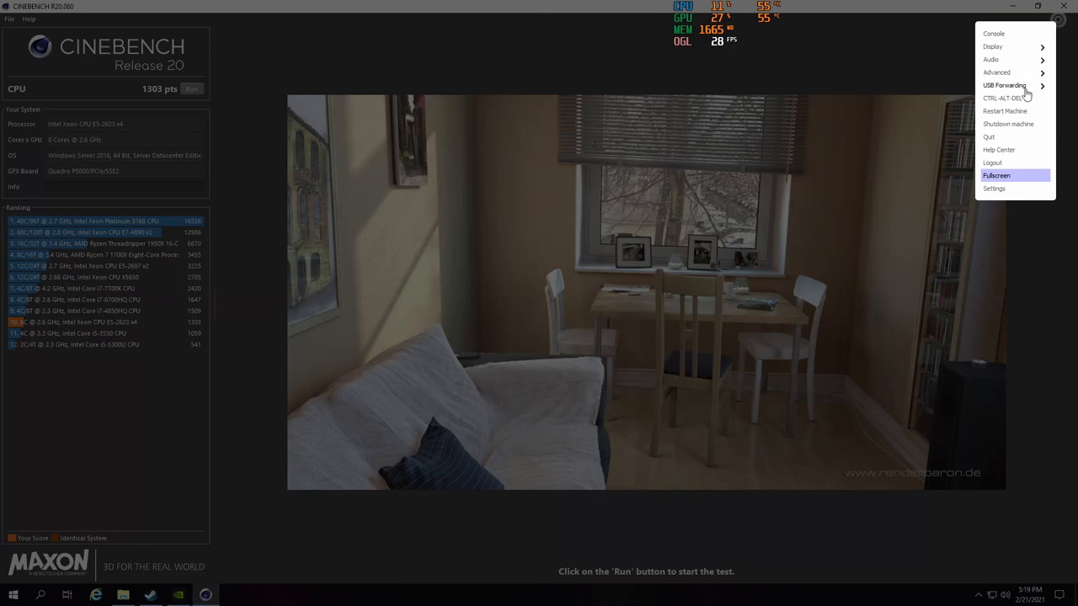
Raise the stream bitrate to 10 Mbps, keep Hardware Accelerated (Cuda) decoding, and close Settings
left_click(994, 189)
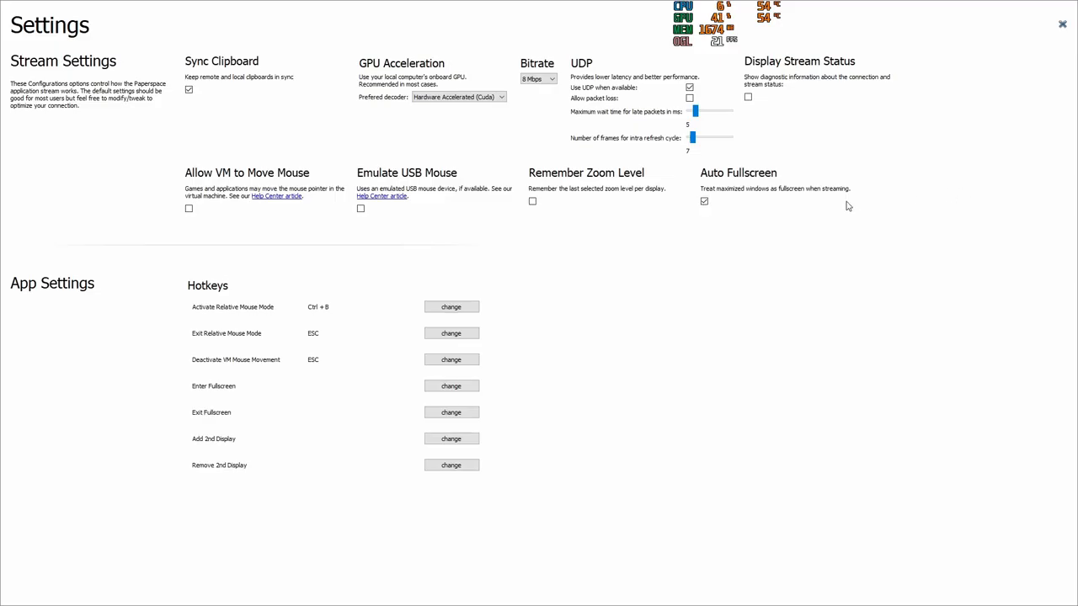
left_click(537, 79)
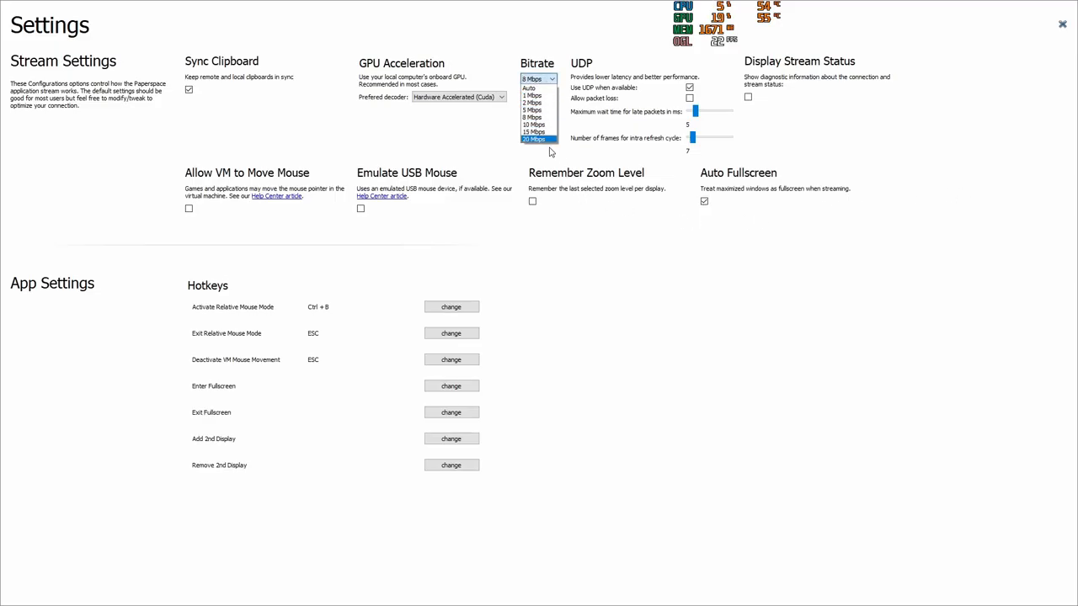
left_click(534, 139)
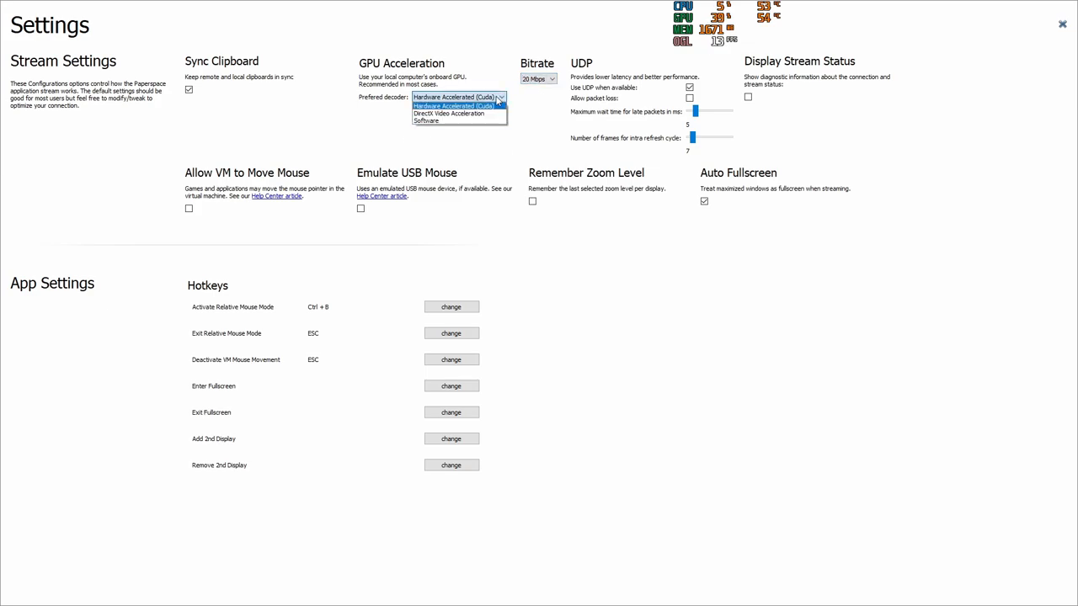
left_click(455, 96)
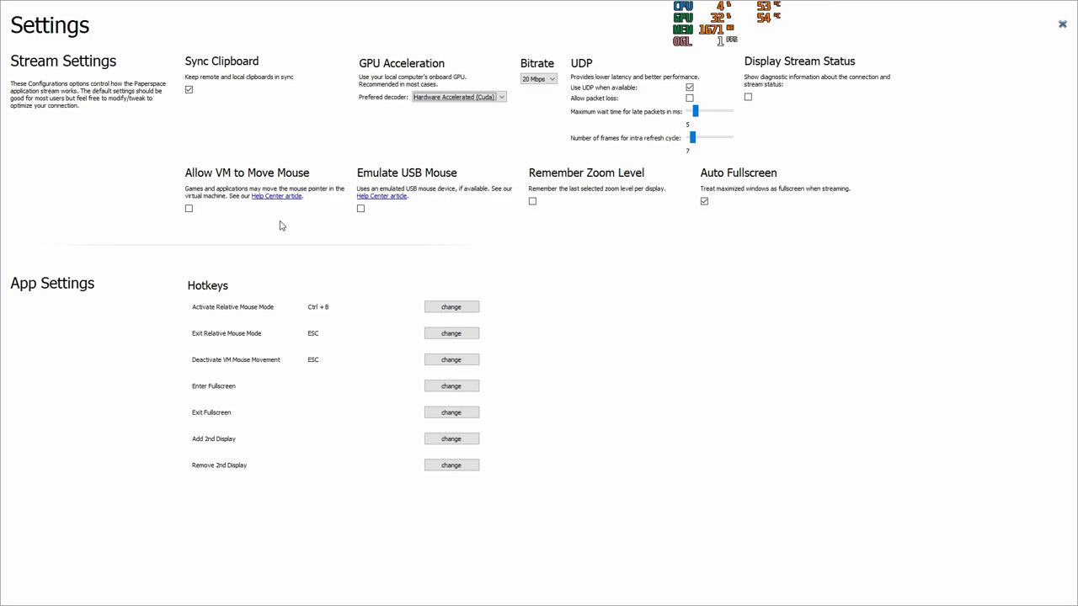
mouse_move(562, 195)
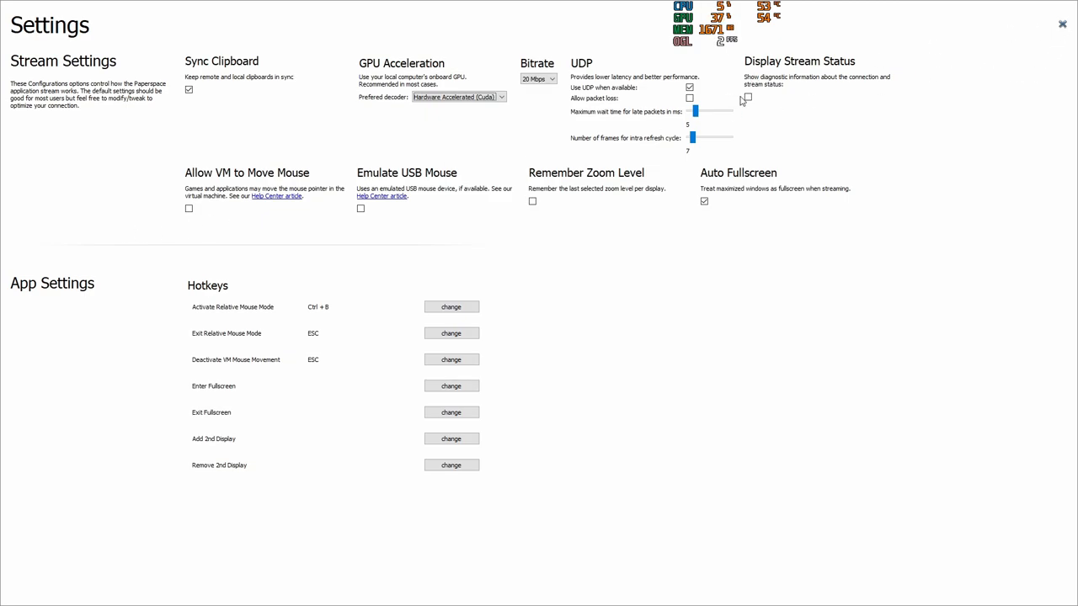
left_click(748, 96)
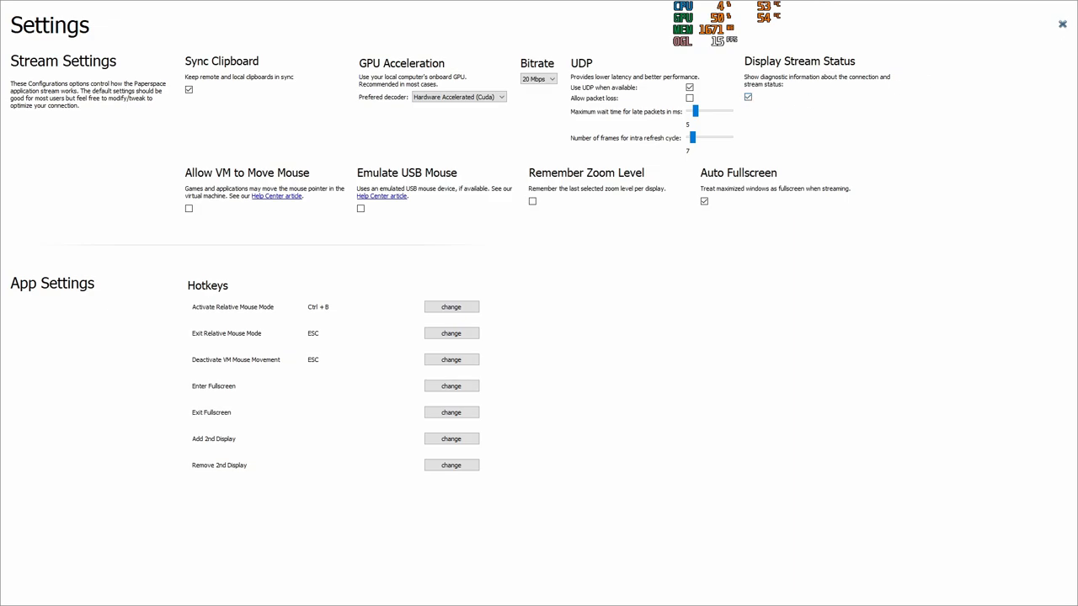
left_click(1061, 24)
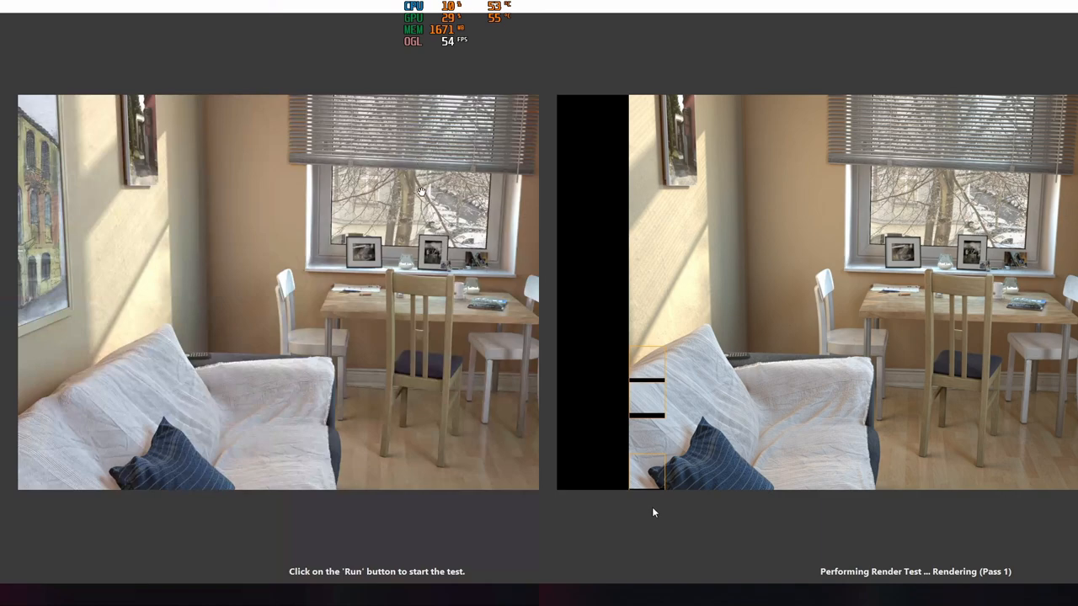
mouse_move(609, 519)
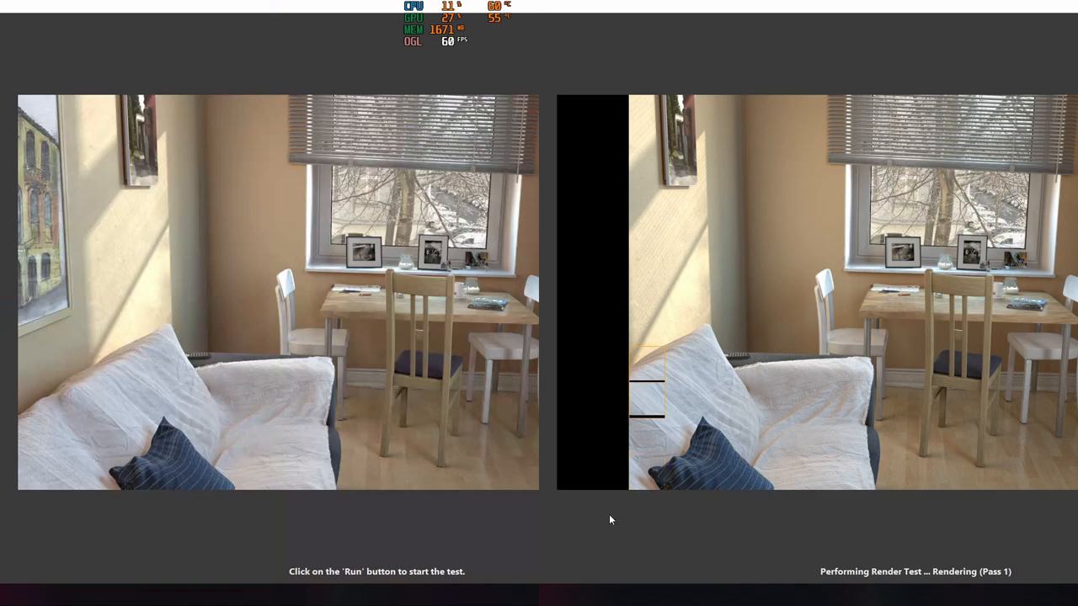
mouse_move(586, 515)
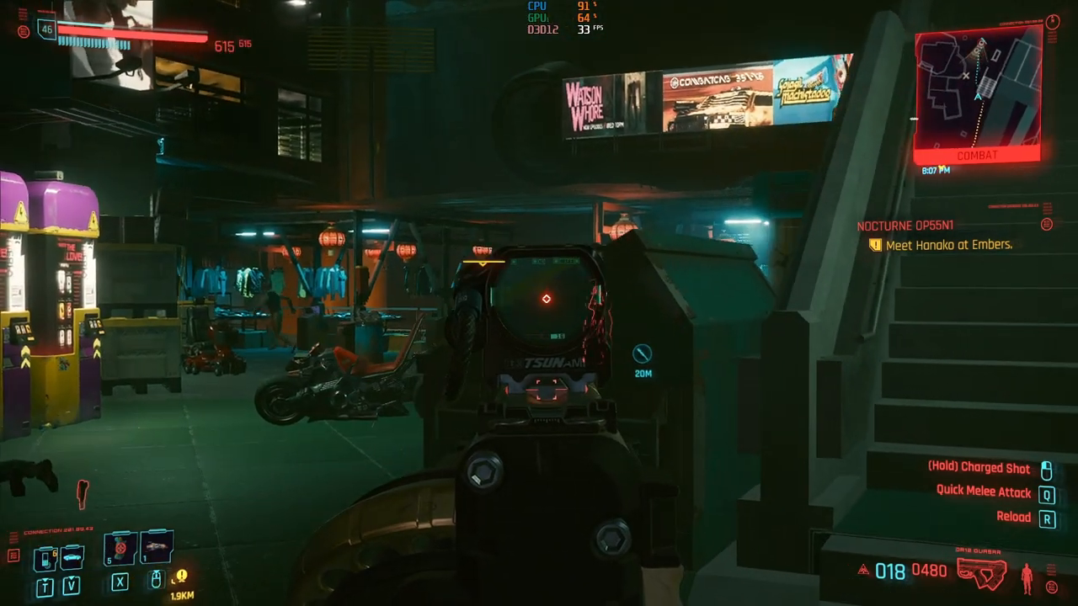
Fire the rifle at the attacking enemies in the market
left_click(539, 303)
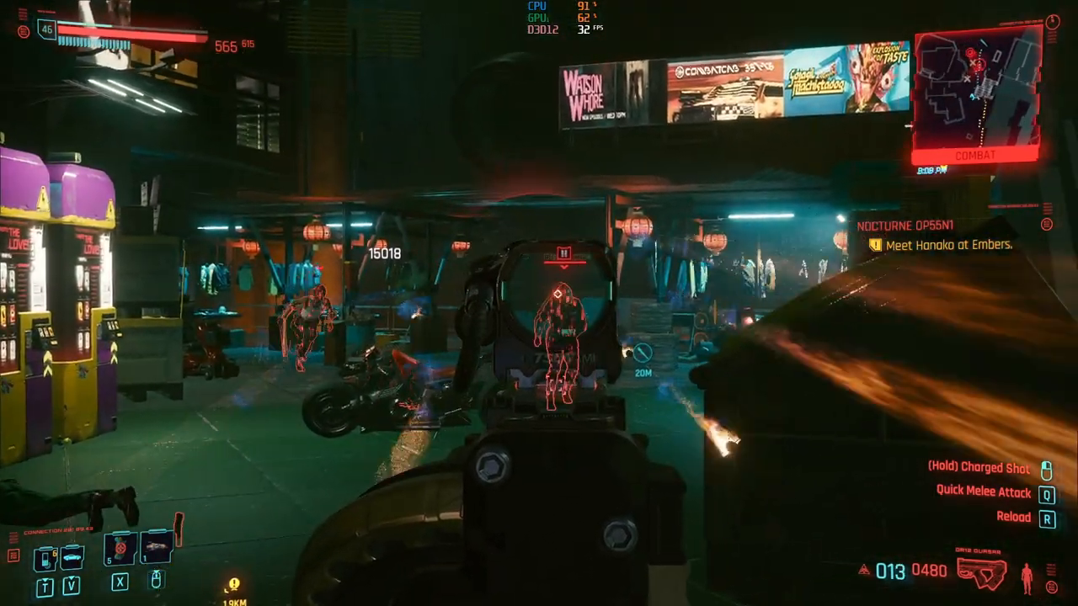
left_click(539, 303)
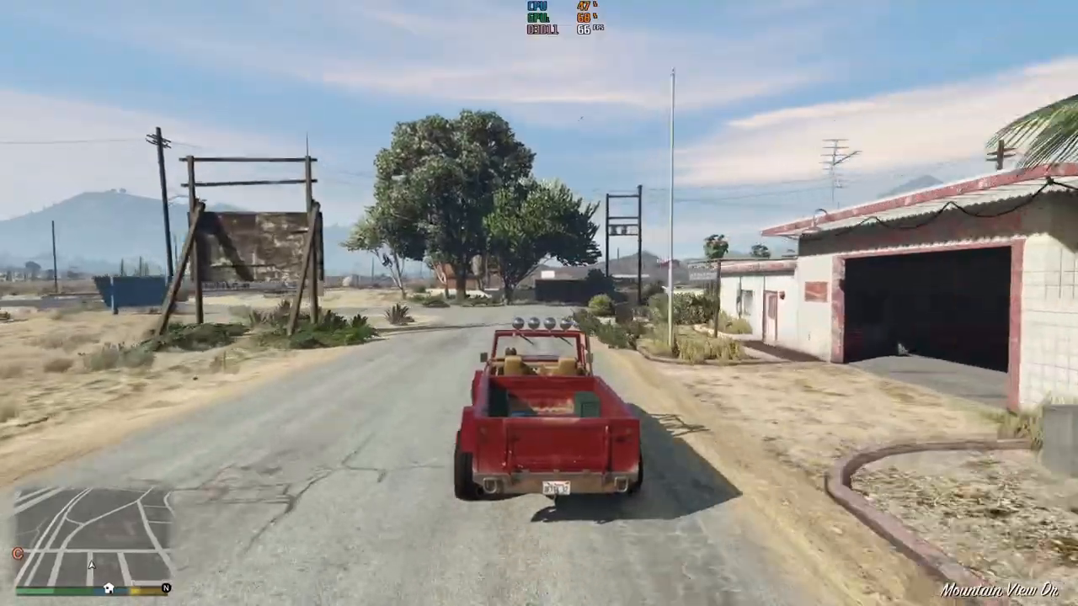
Drive the red buggy past the garage and off the road into the desert scrubland
key("w")
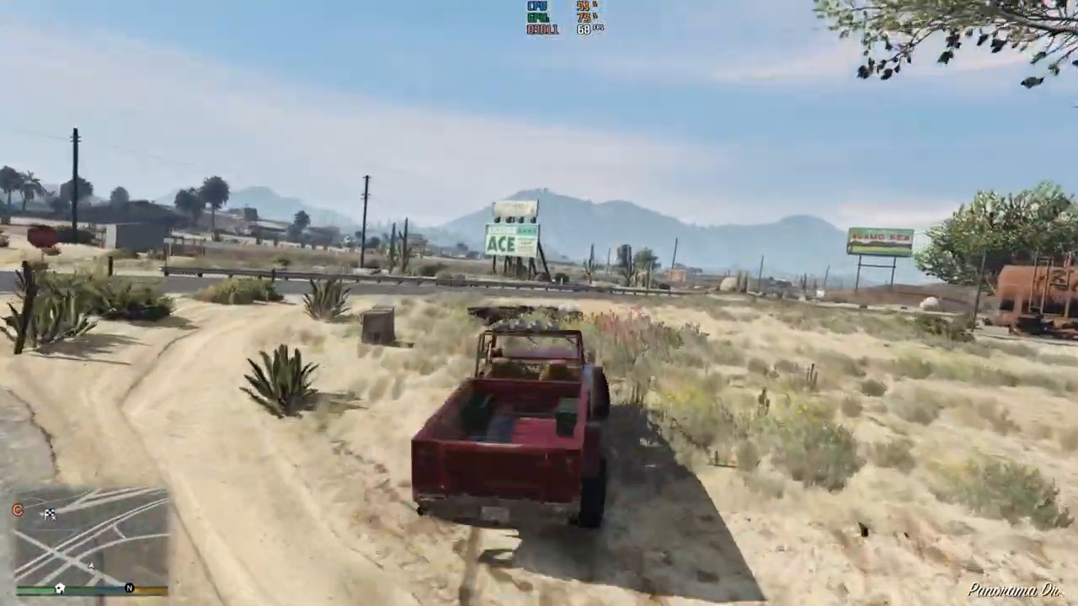